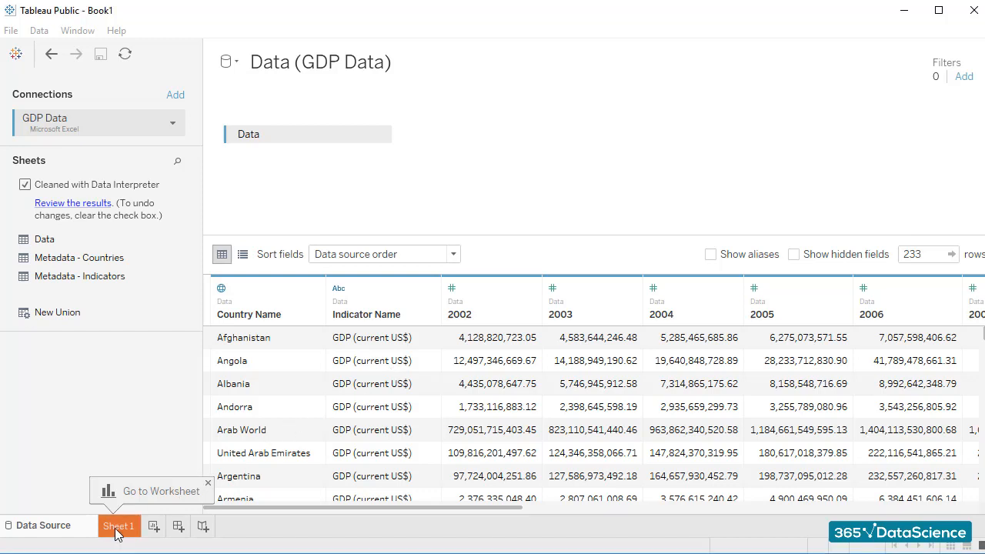
- Leave the GDP Data source page and show the empty worksheet Sheet 1
left_click(119, 526)
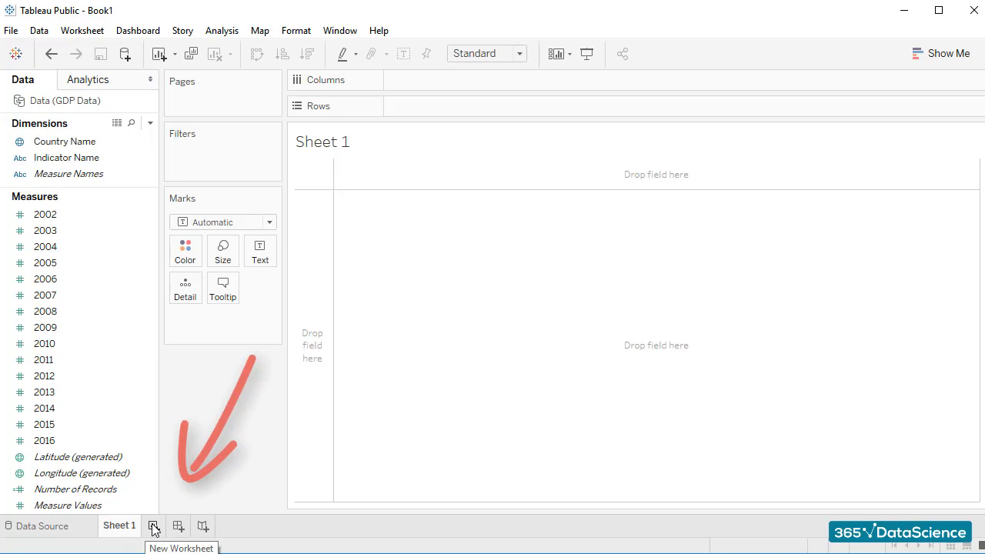
mouse_move(169, 530)
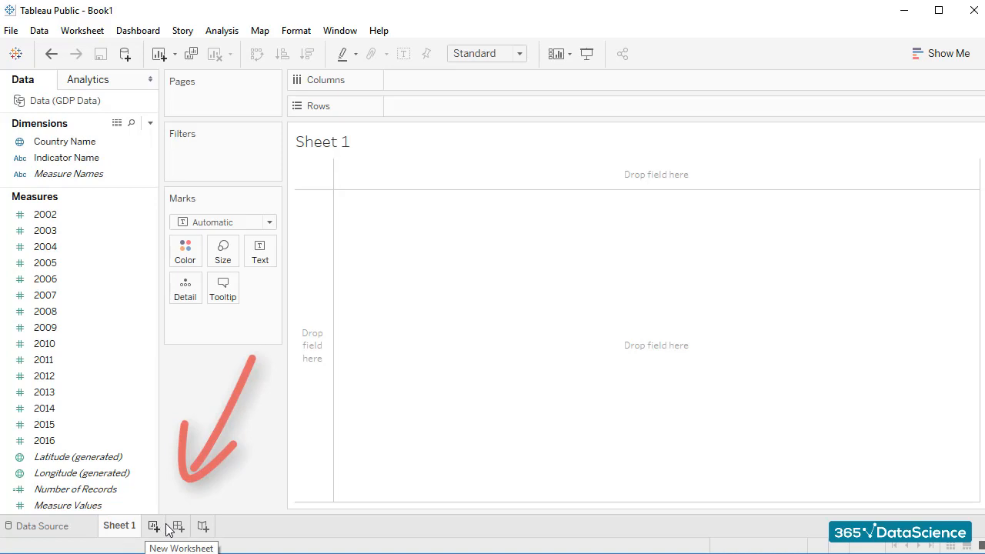
mouse_move(178, 527)
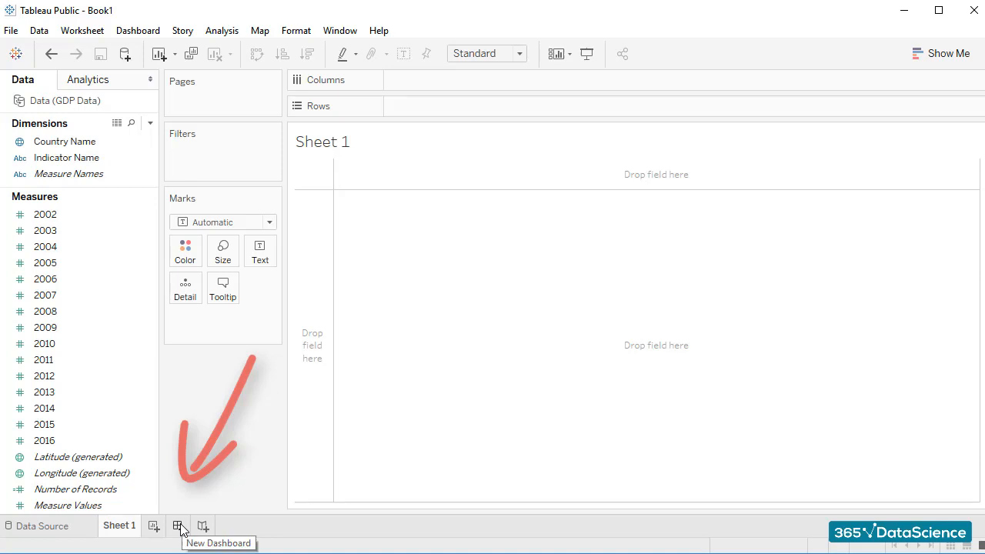
mouse_move(203, 528)
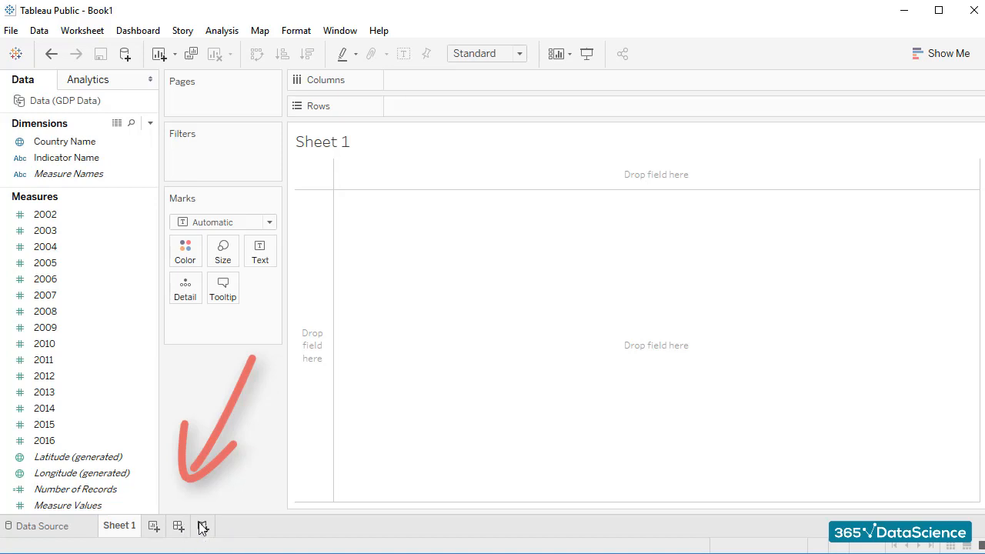
mouse_move(203, 526)
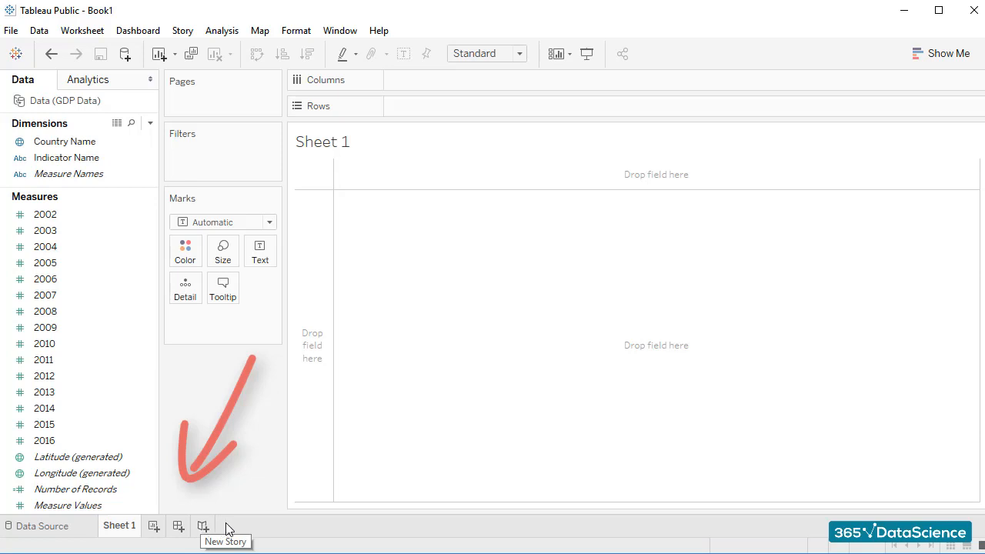
mouse_move(231, 530)
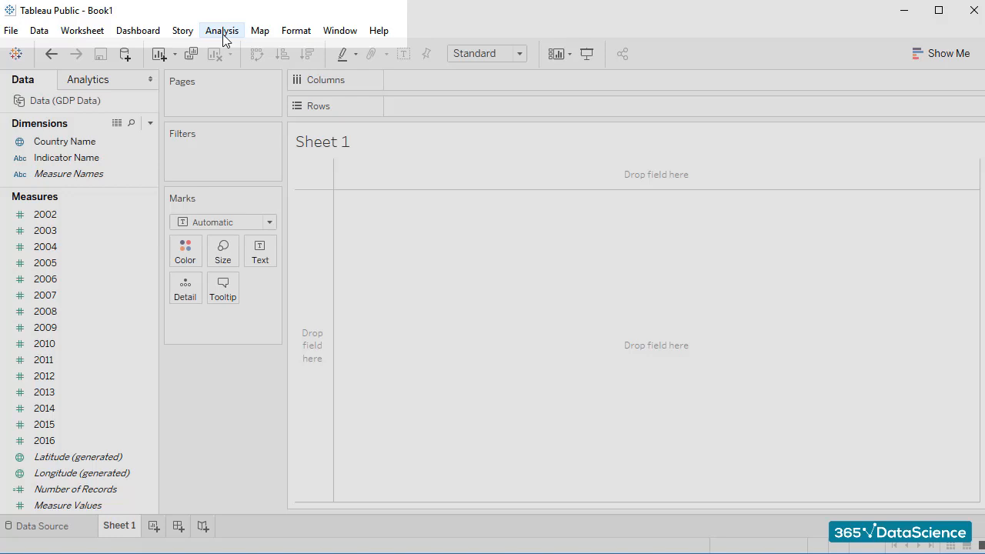
mouse_move(260, 31)
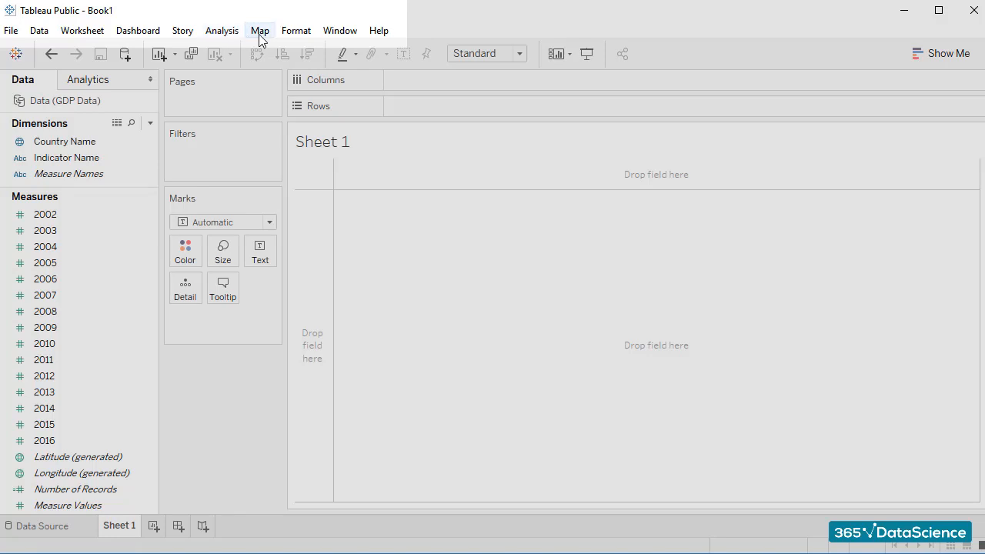
mouse_move(295, 31)
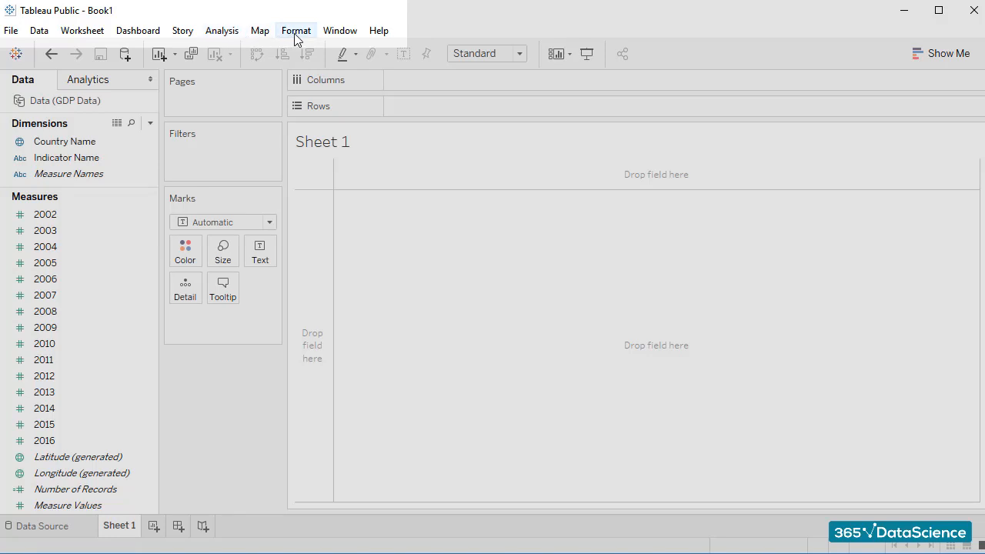
mouse_move(339, 30)
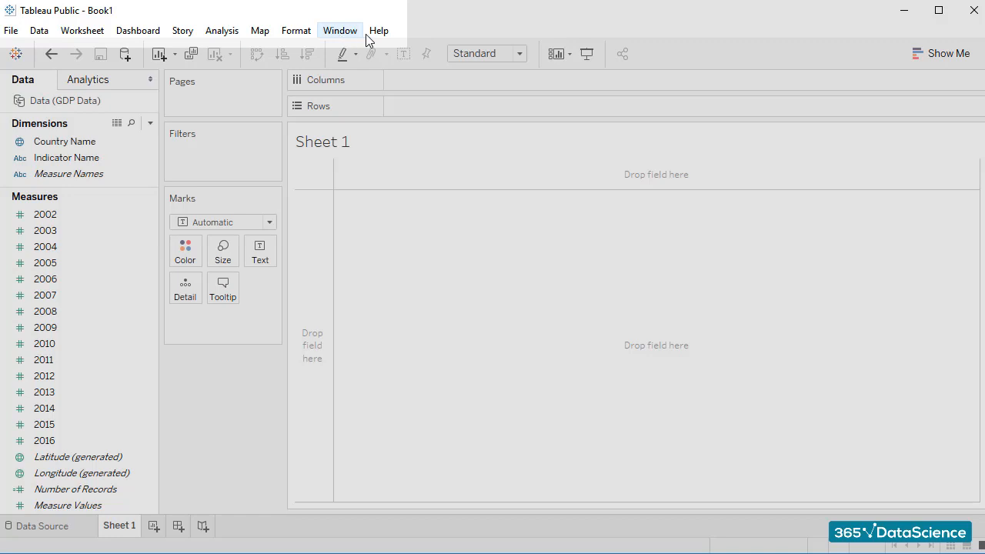
mouse_move(378, 30)
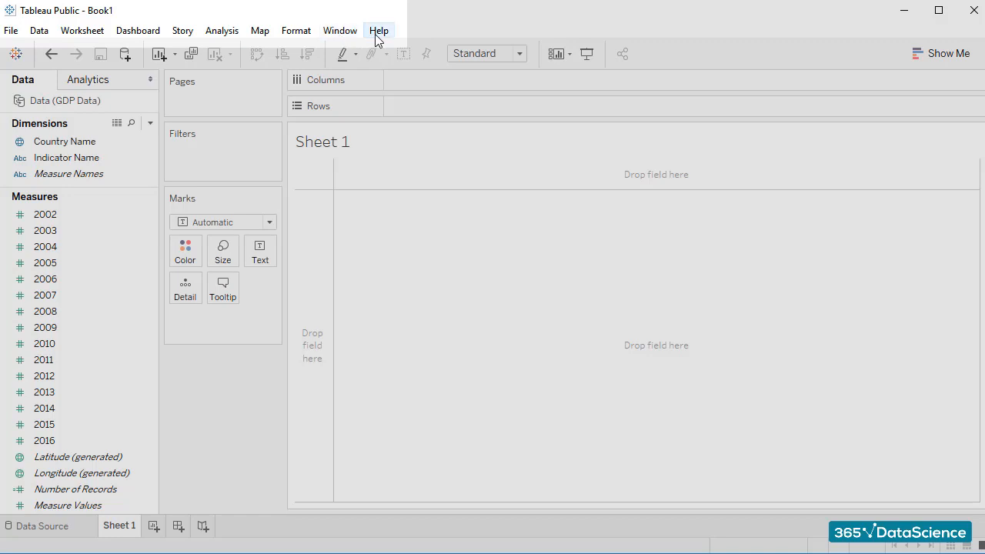
mouse_move(102, 120)
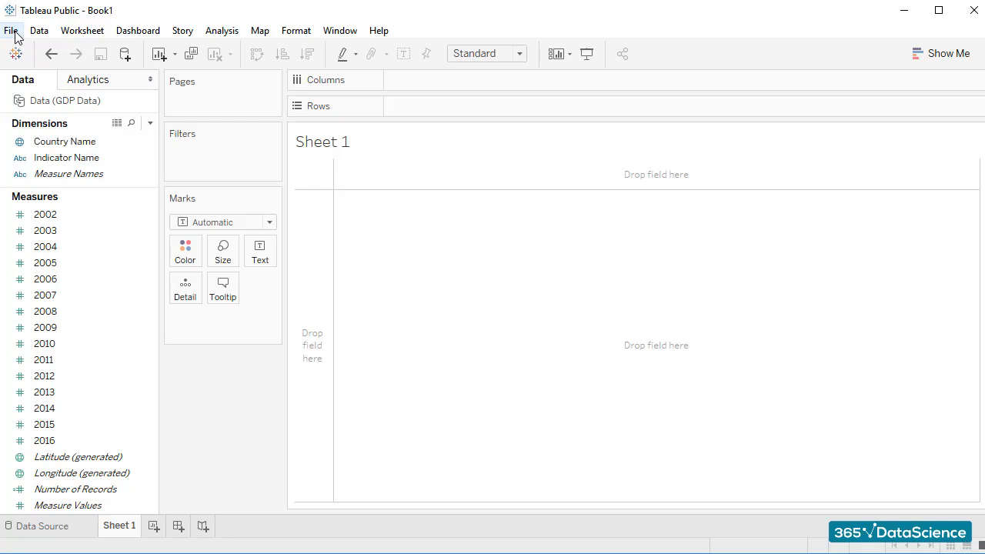
- Show the File menu with its new, open, save and exit entries
left_click(12, 30)
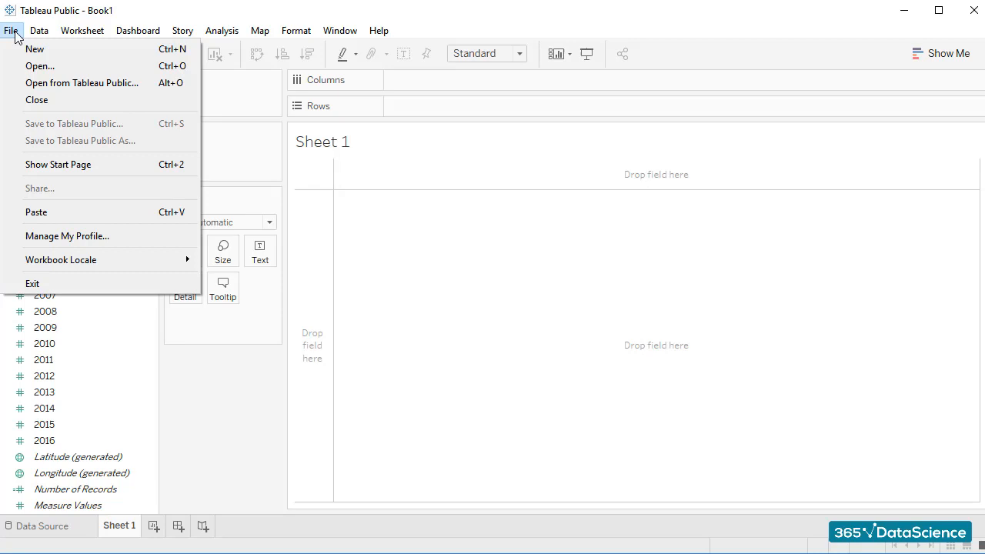
mouse_move(34, 47)
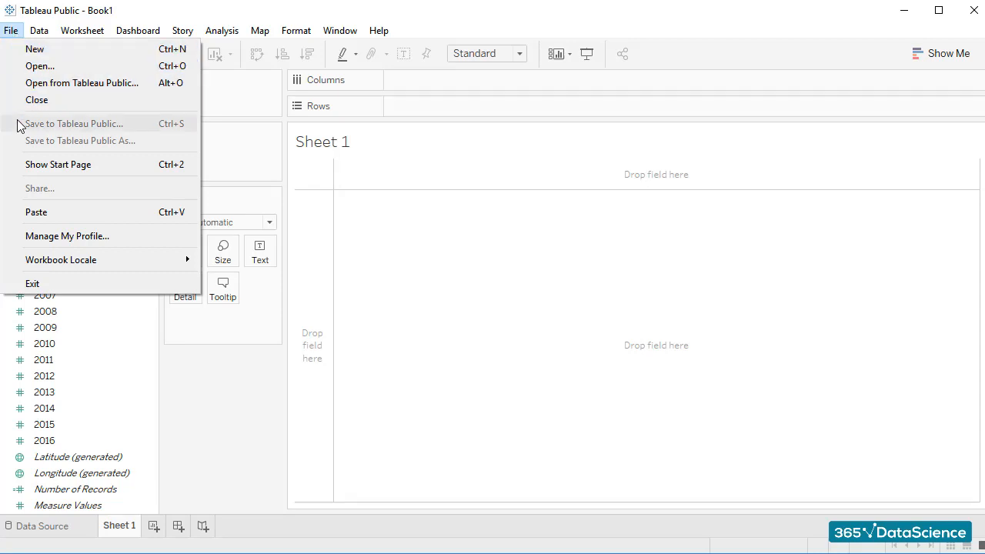
mouse_move(80, 141)
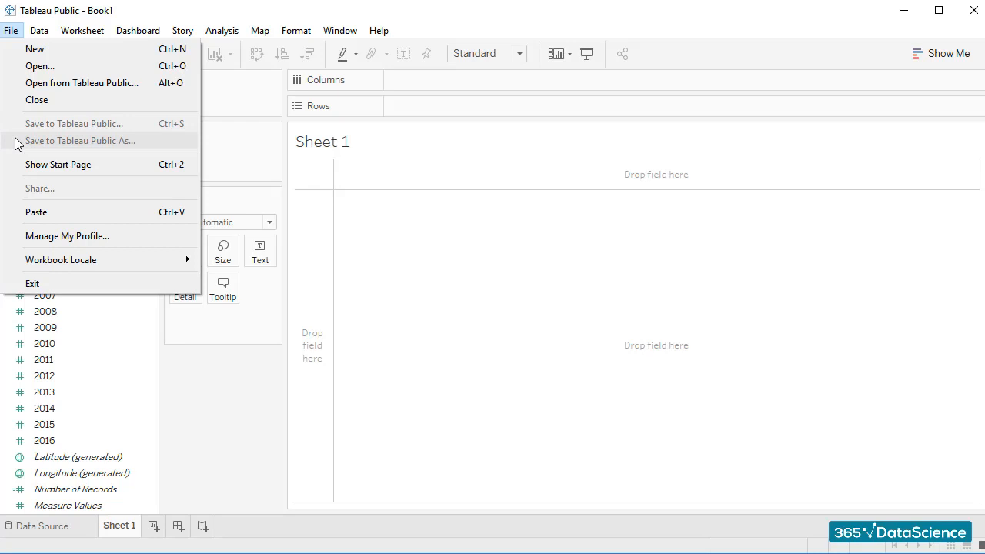
mouse_move(32, 283)
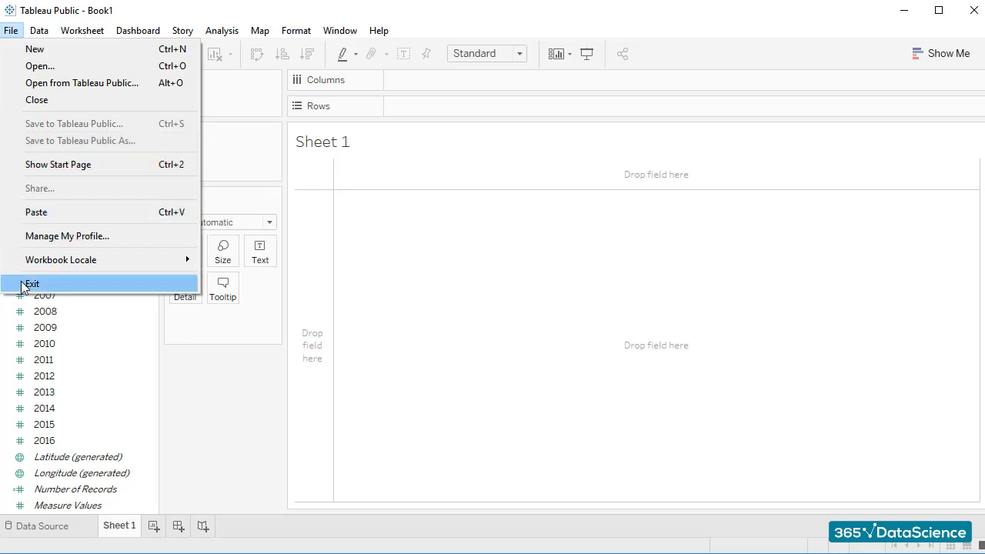
mouse_move(34, 129)
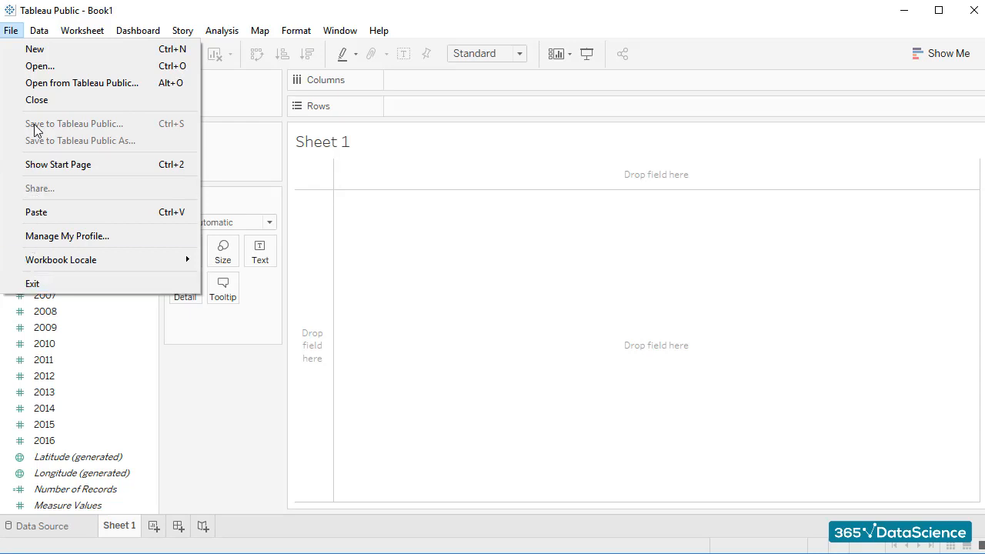
- Show the Data menu listing the checked GDP Data source and its actions
left_click(40, 31)
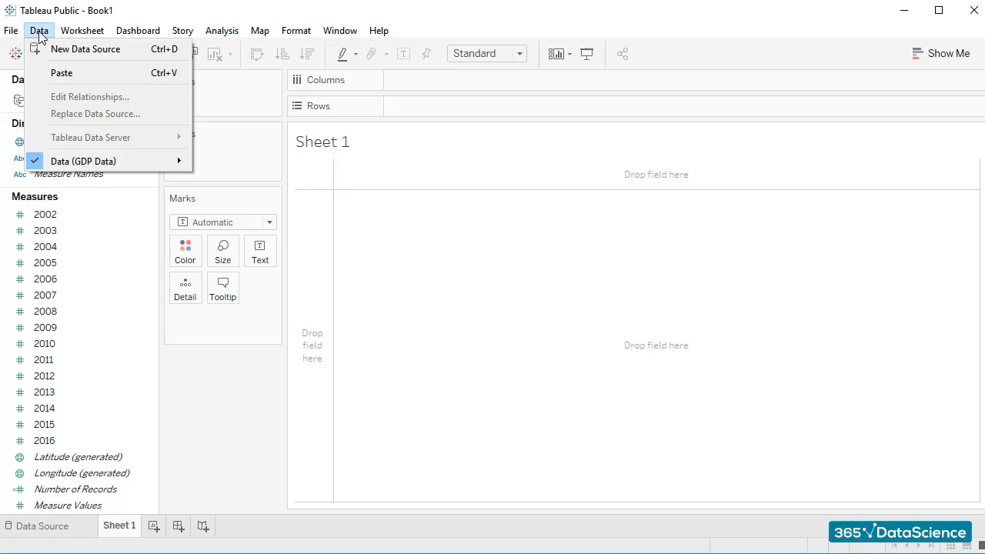
mouse_move(86, 48)
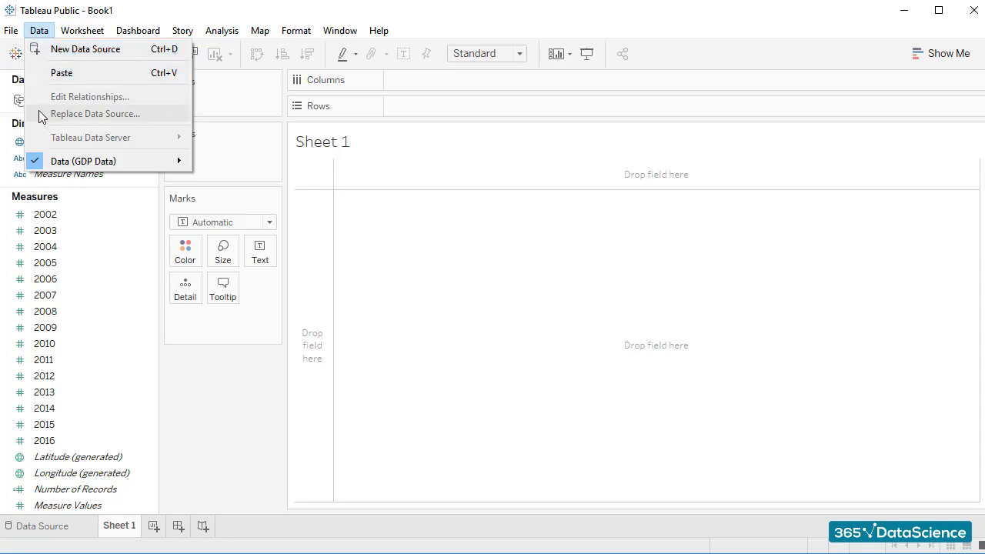
mouse_move(44, 120)
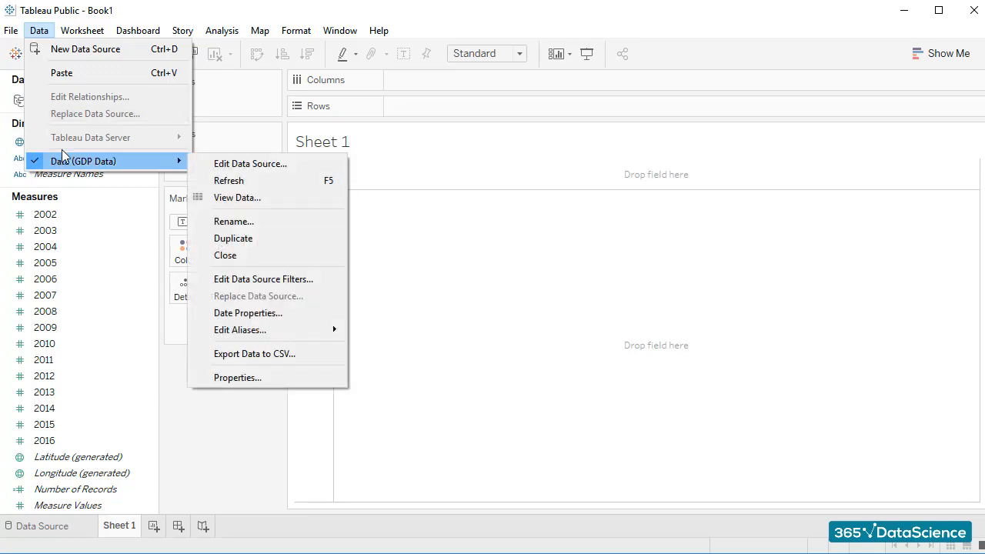
- Show the Worksheet menu with new worksheet, title, caption and auto-update options
left_click(82, 30)
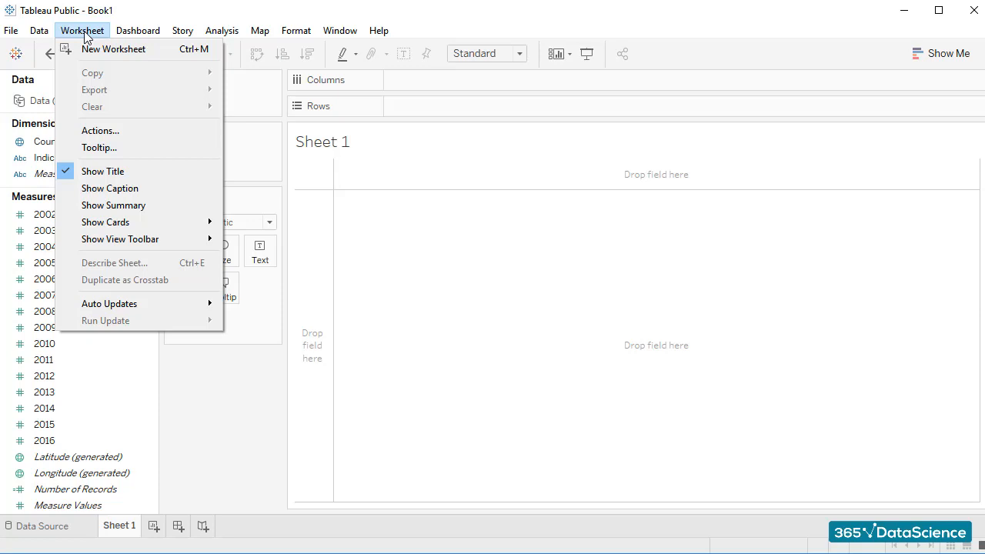
mouse_move(100, 129)
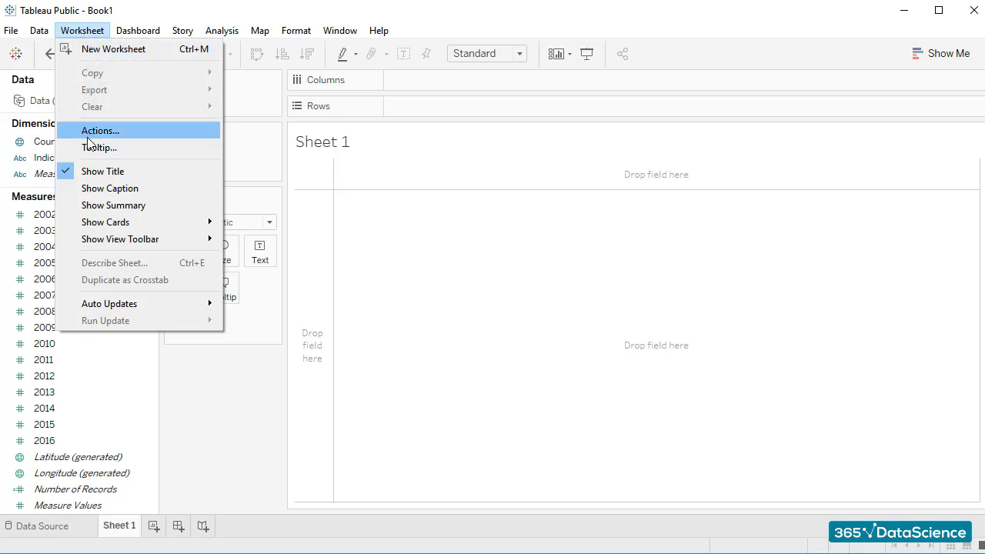
mouse_move(114, 204)
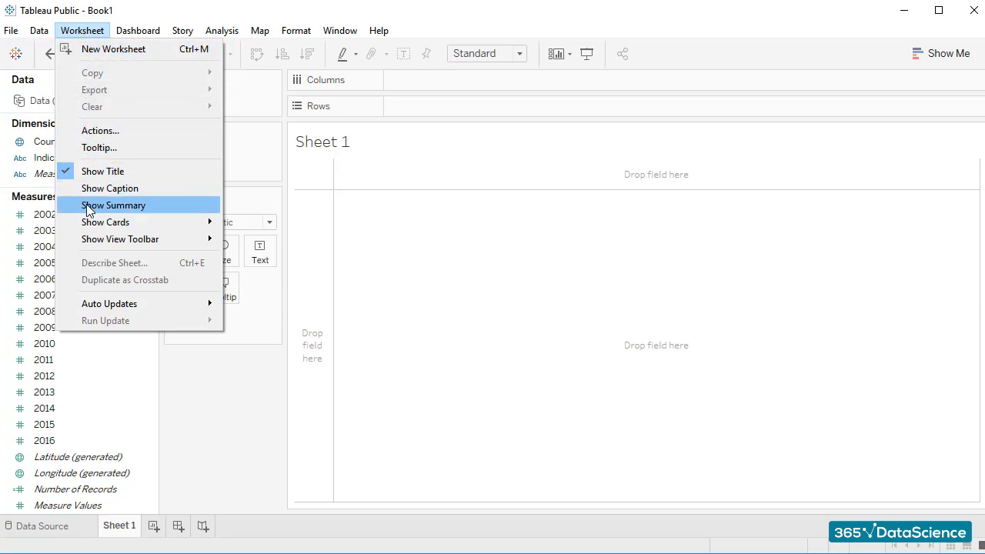
mouse_move(110, 303)
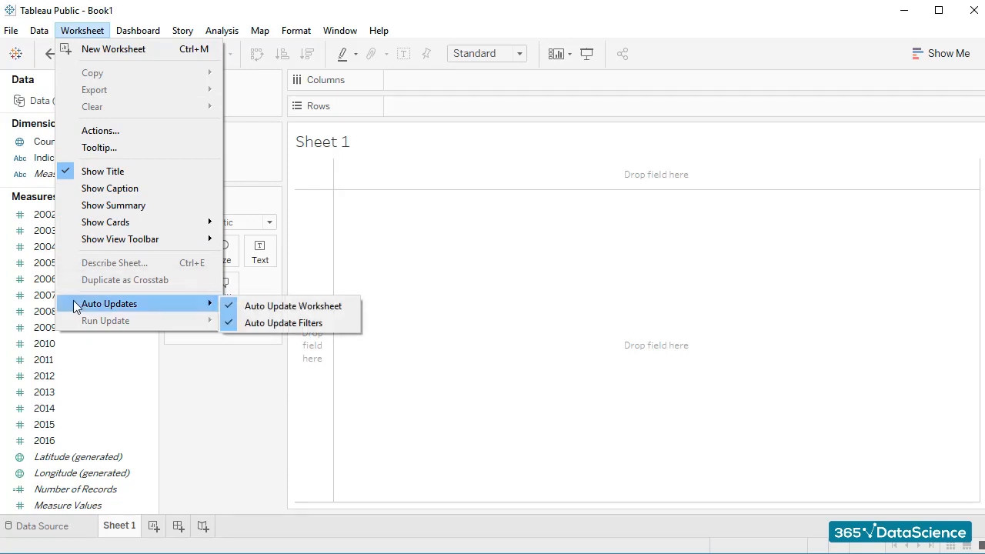
mouse_move(70, 259)
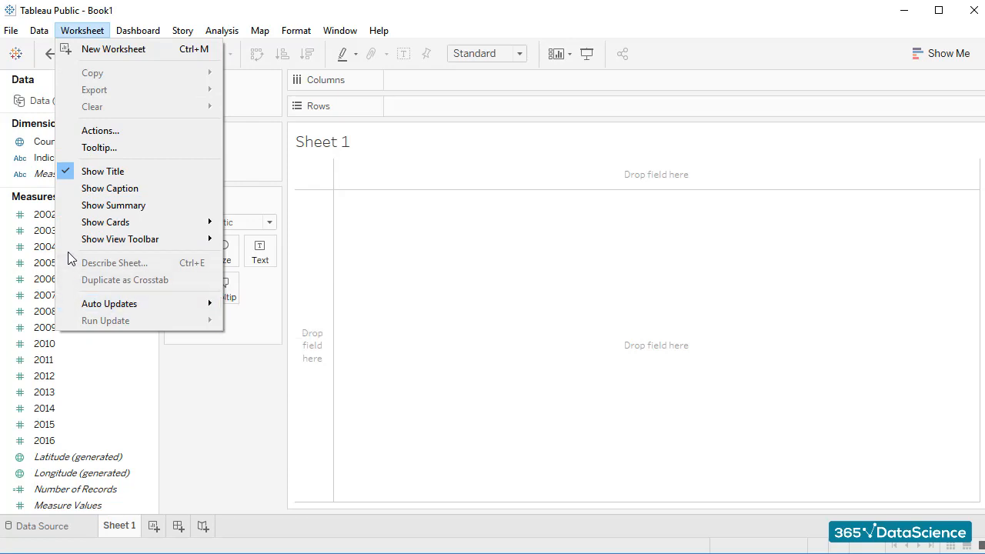
mouse_move(120, 238)
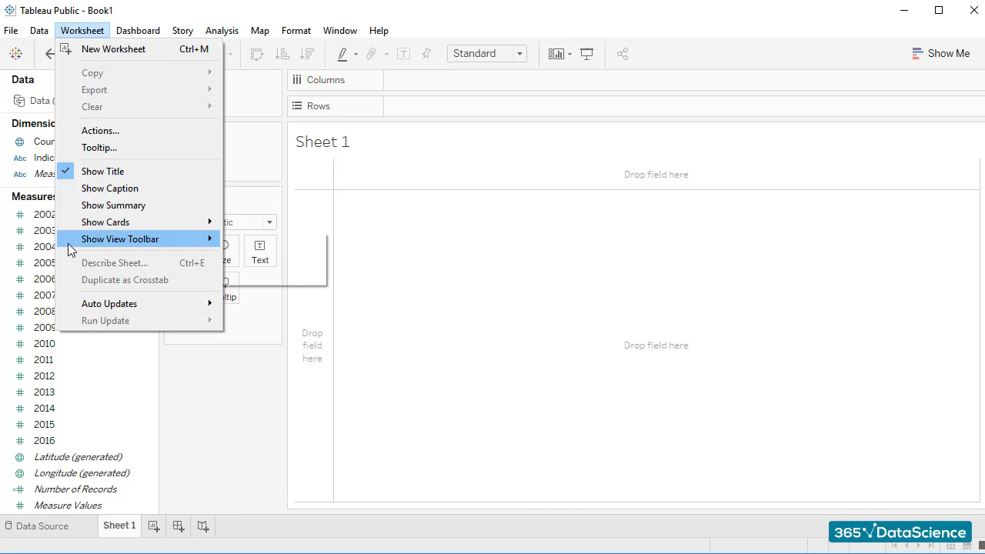
mouse_move(92, 53)
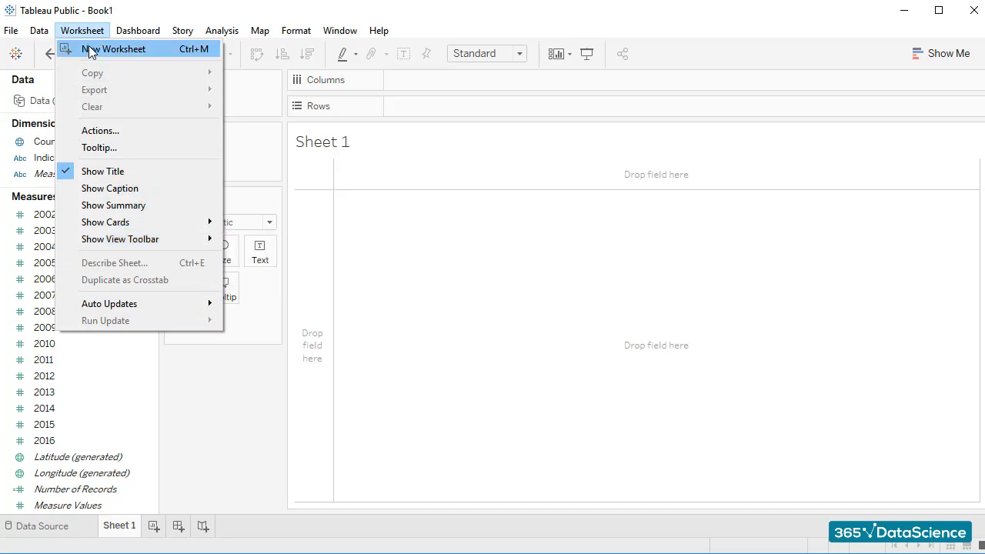
mouse_move(74, 60)
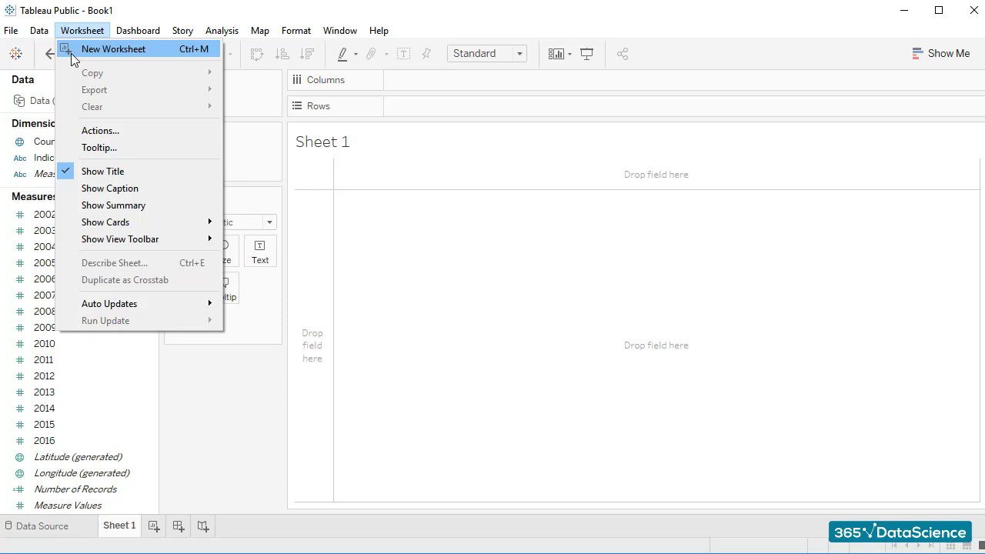
- Browse the Dashboard menu, then show the Story menu with its new story option
left_click(138, 31)
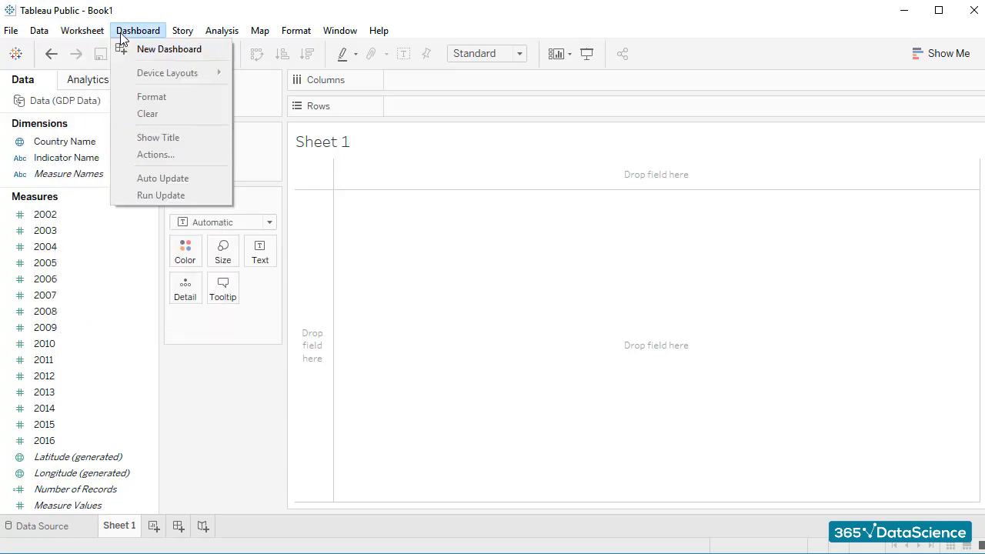
left_click(182, 31)
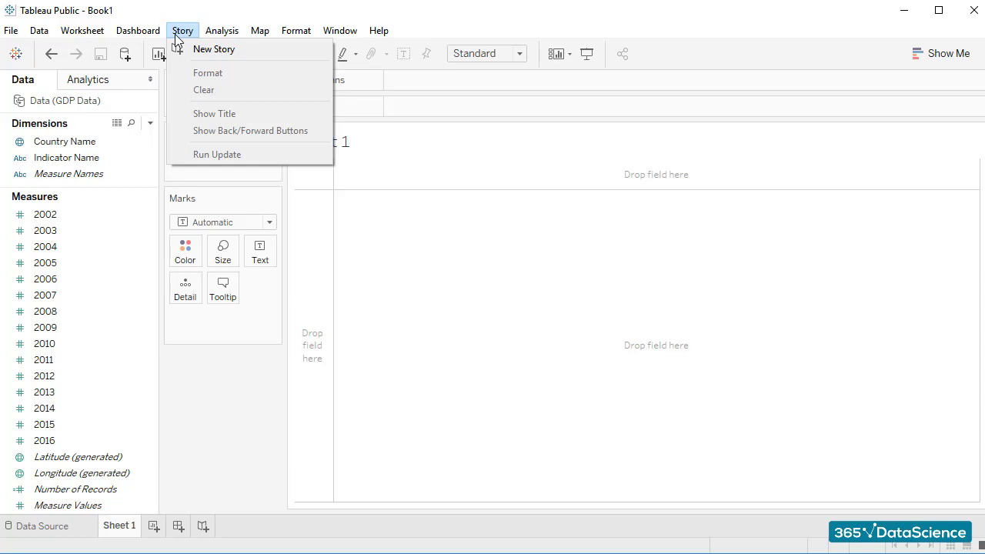
- Review the Analysis menu including Table Layout, then show the Map menu
left_click(222, 31)
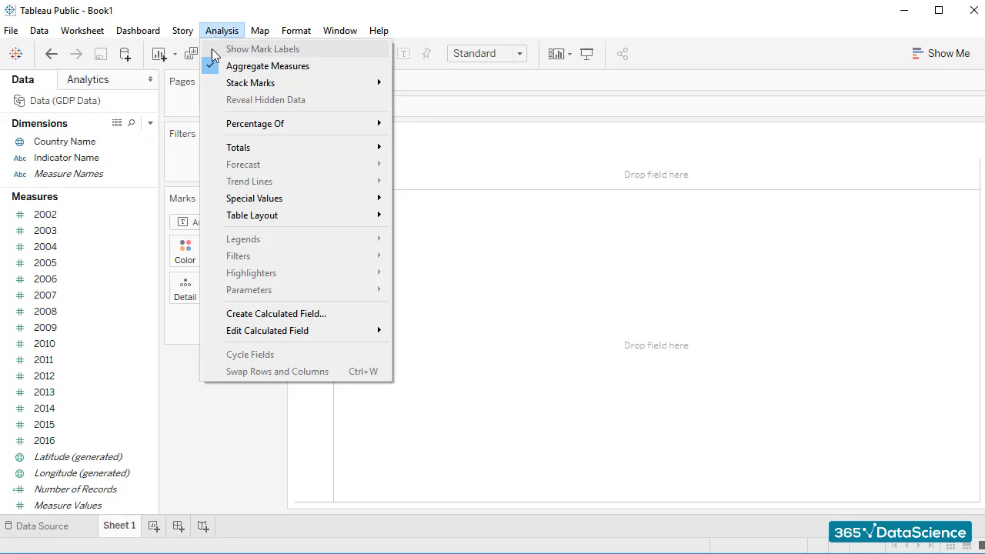
mouse_move(252, 215)
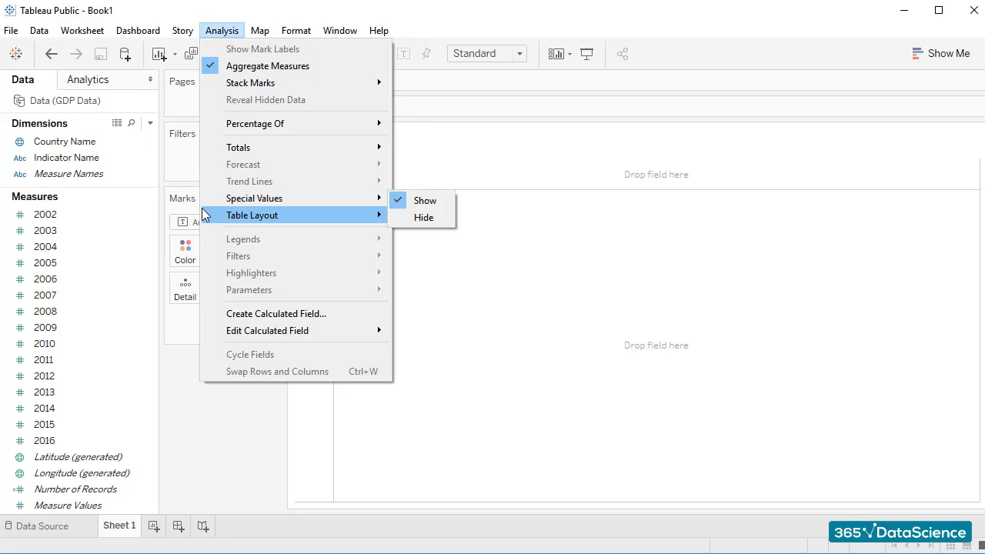
mouse_move(206, 274)
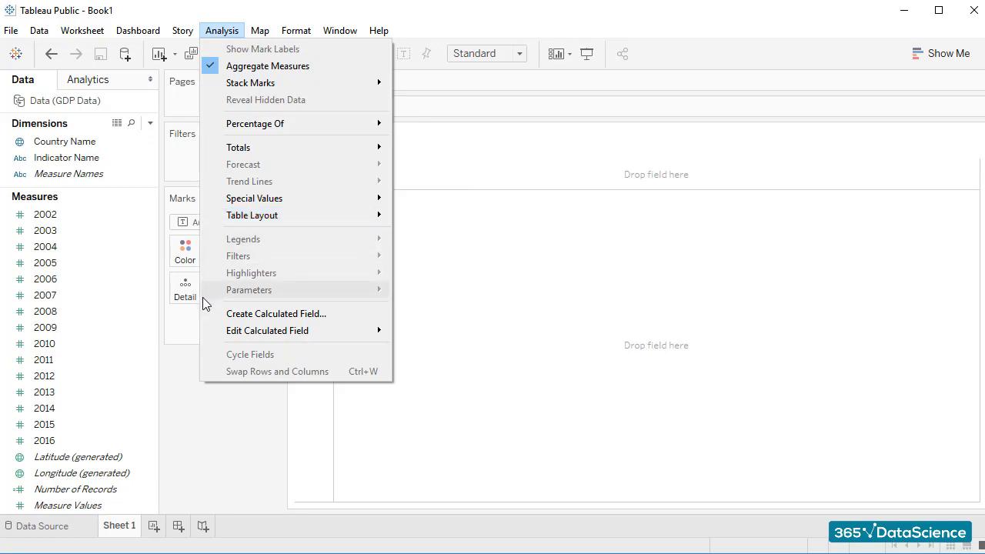
mouse_move(213, 368)
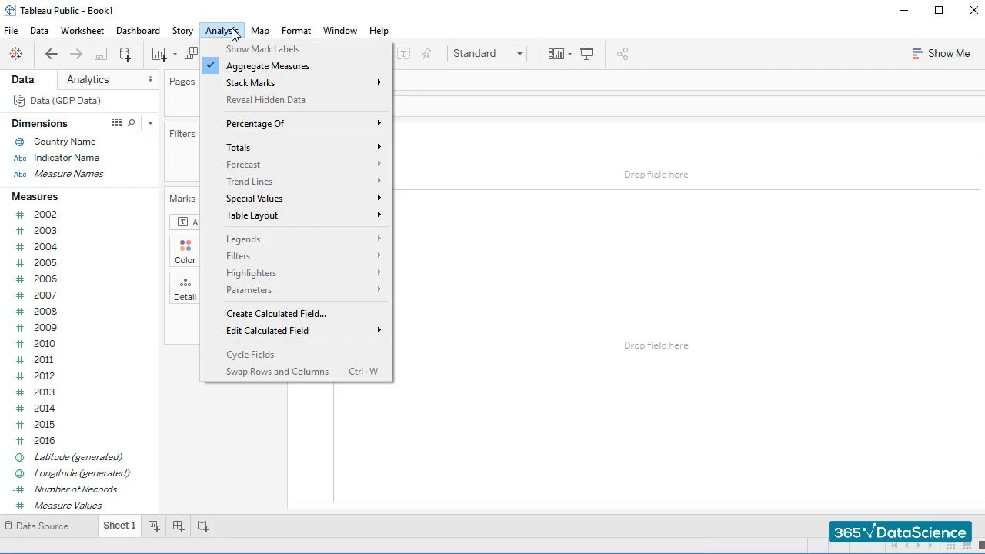
mouse_move(240, 36)
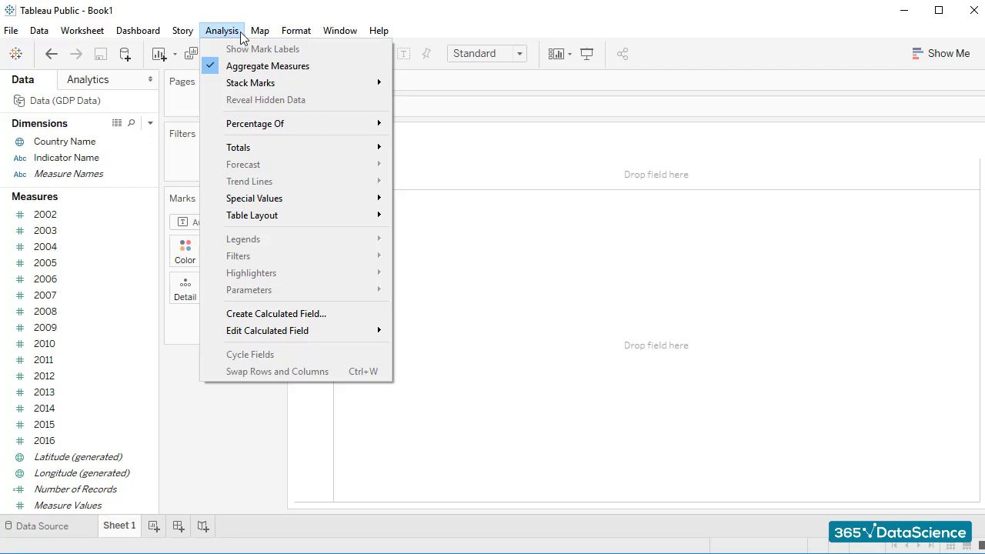
left_click(260, 31)
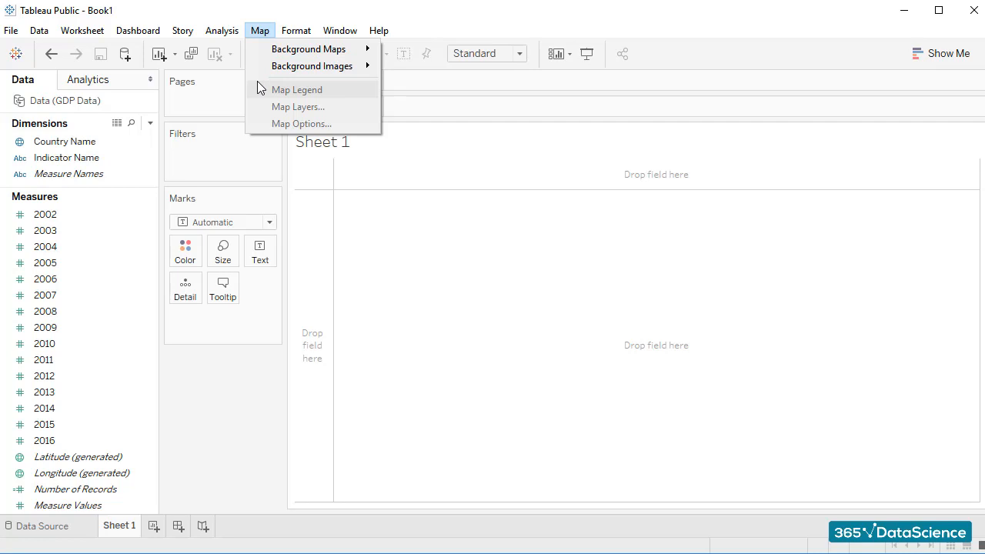
- Browse the Format and Window menus, then show the Help menu and its Community entry
left_click(296, 31)
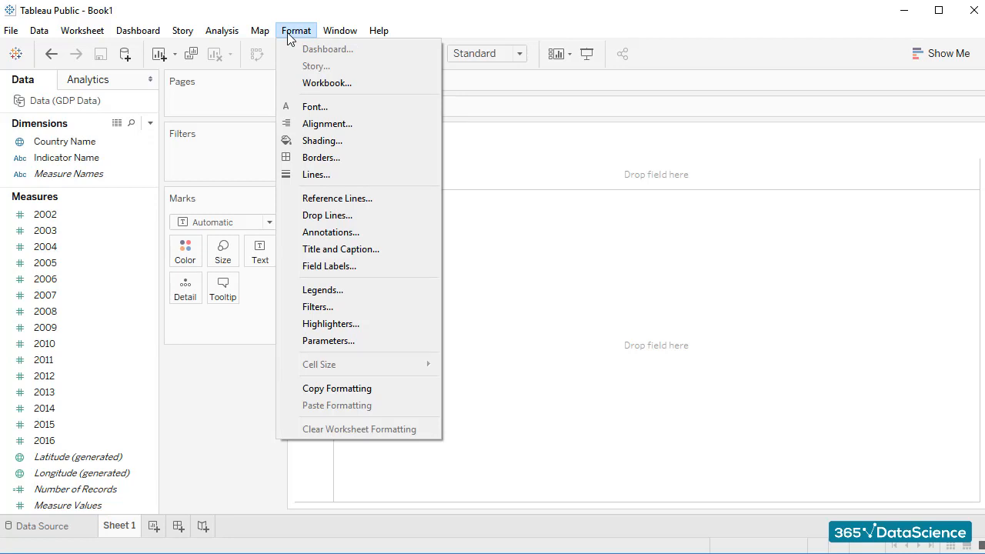
mouse_move(314, 107)
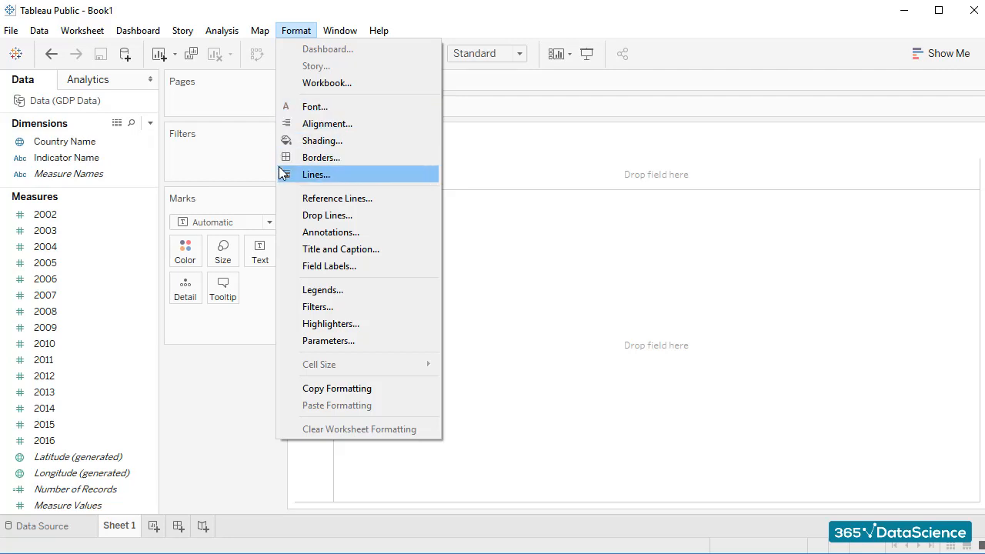
mouse_move(283, 237)
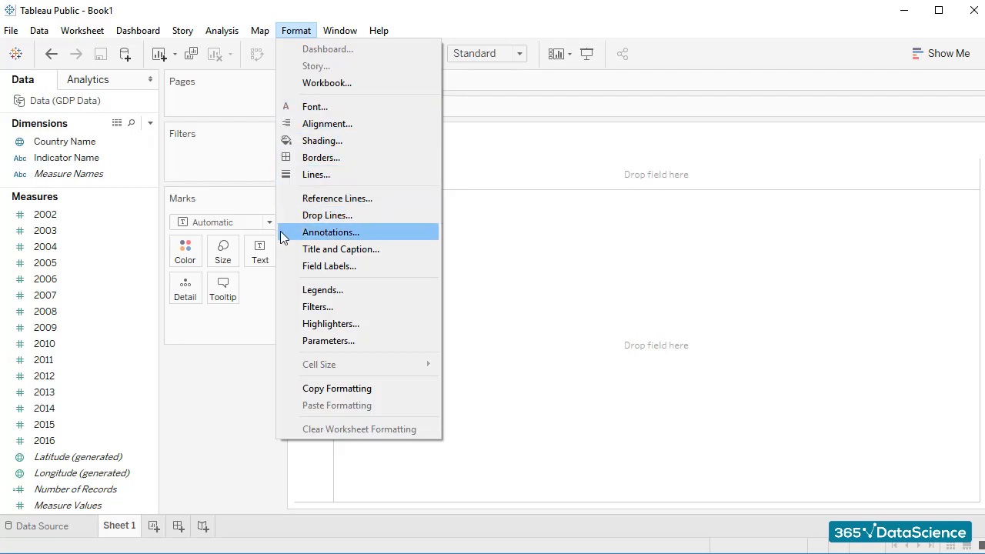
mouse_move(330, 264)
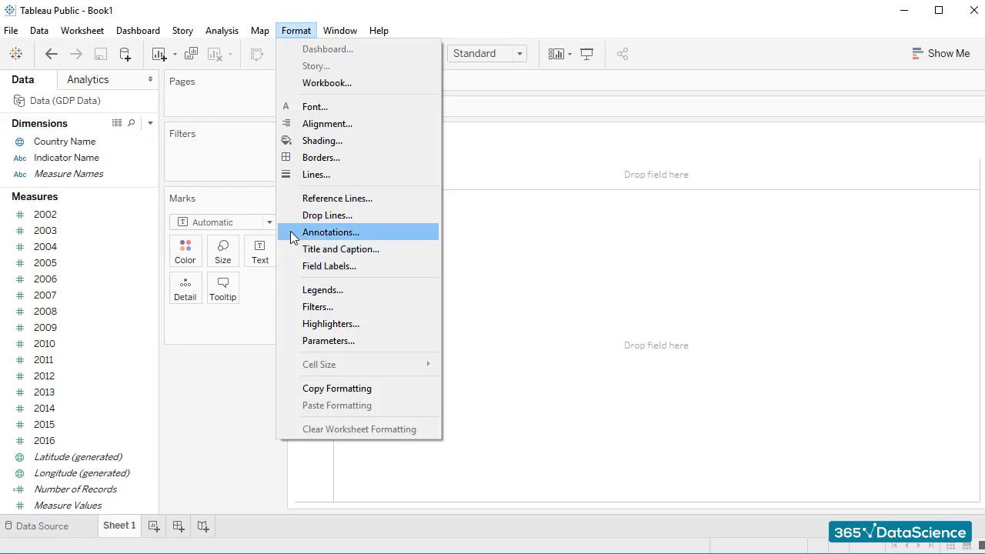
mouse_move(310, 37)
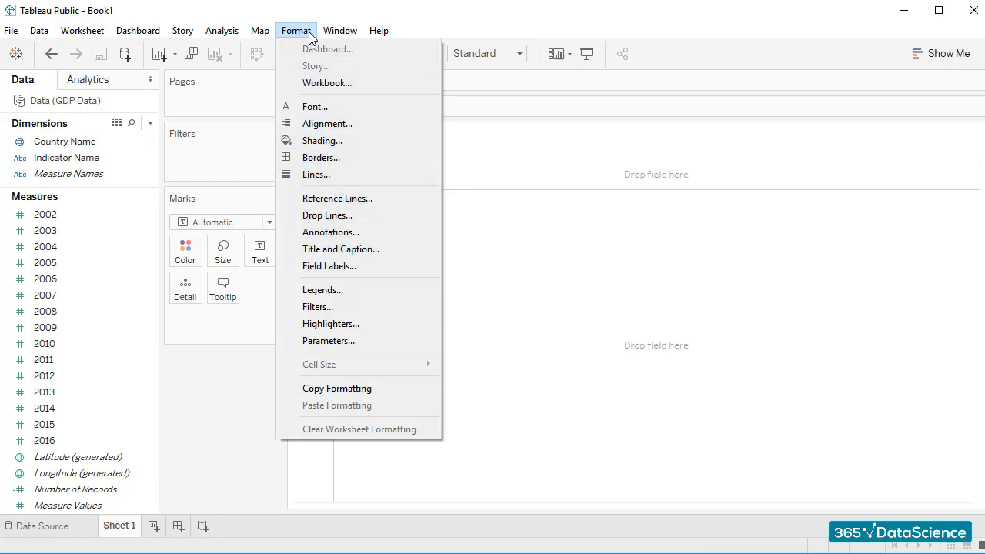
left_click(340, 31)
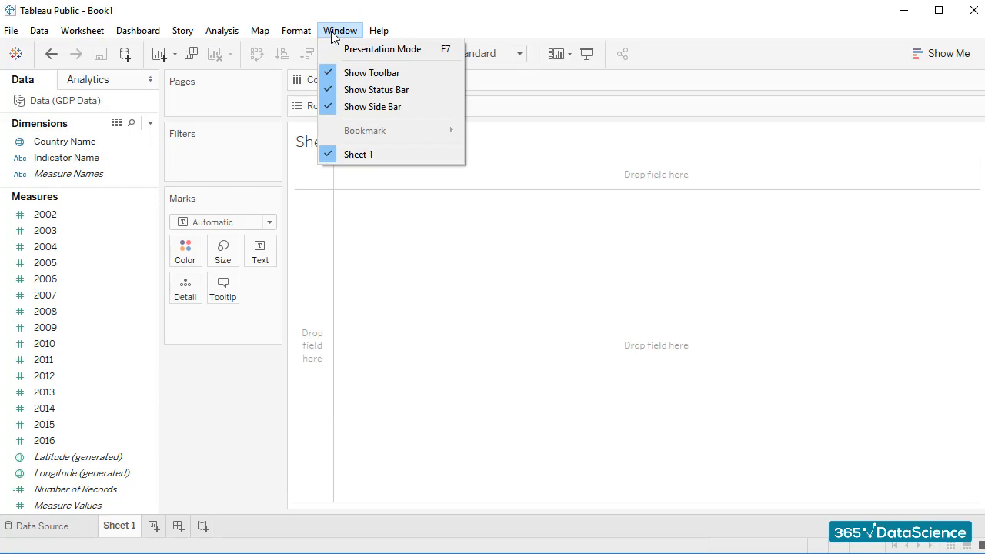
left_click(378, 31)
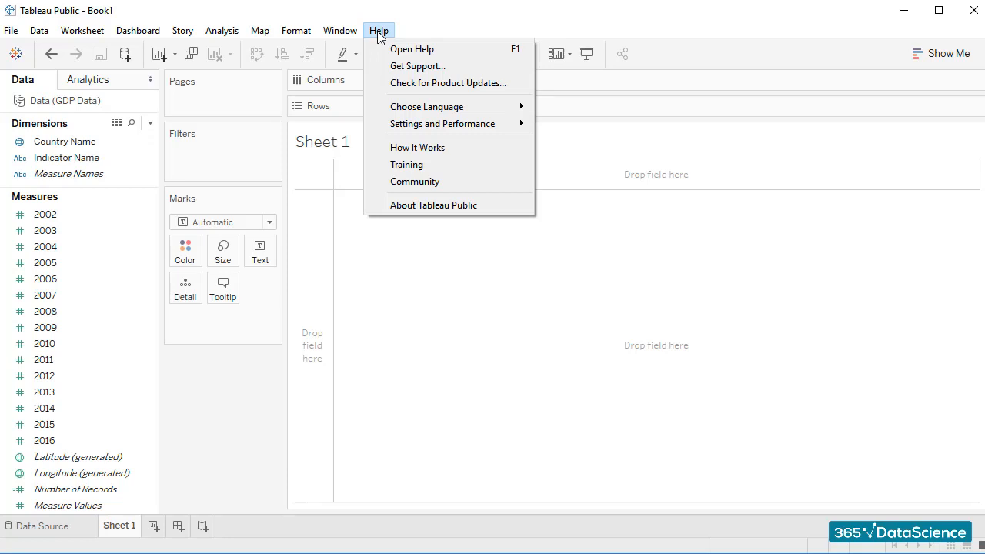
mouse_move(414, 182)
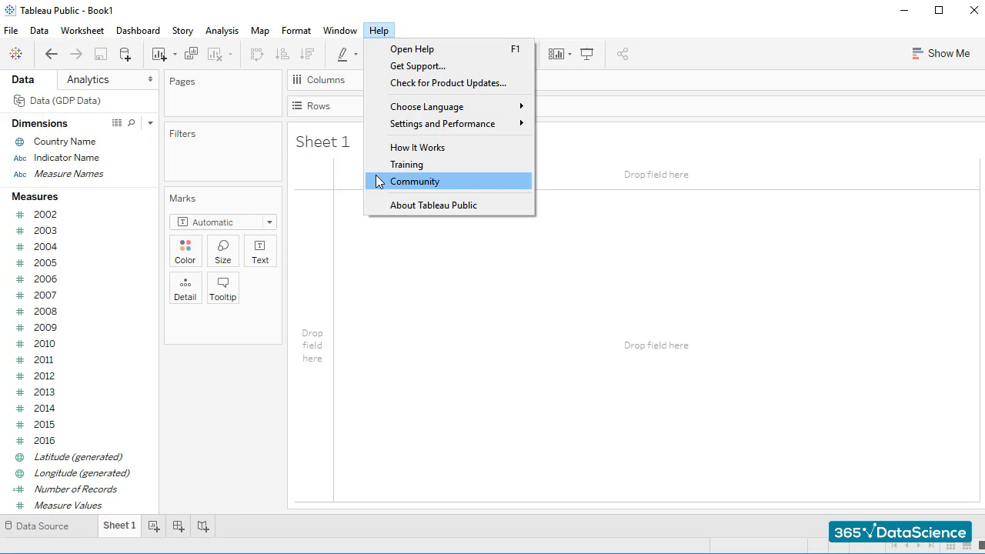
- Reach the Tableau Public featured authors page from Help > Community
left_click(415, 181)
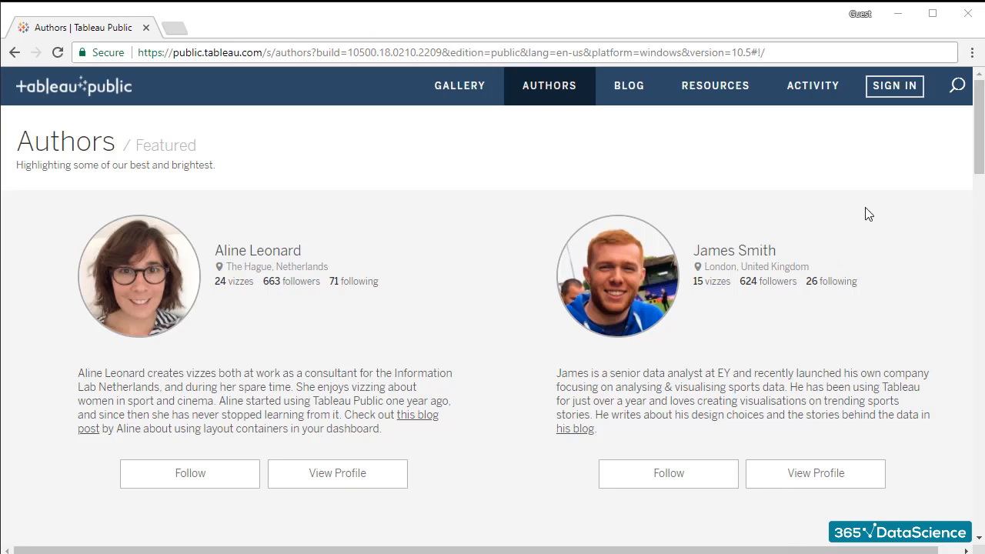
type("geogr")
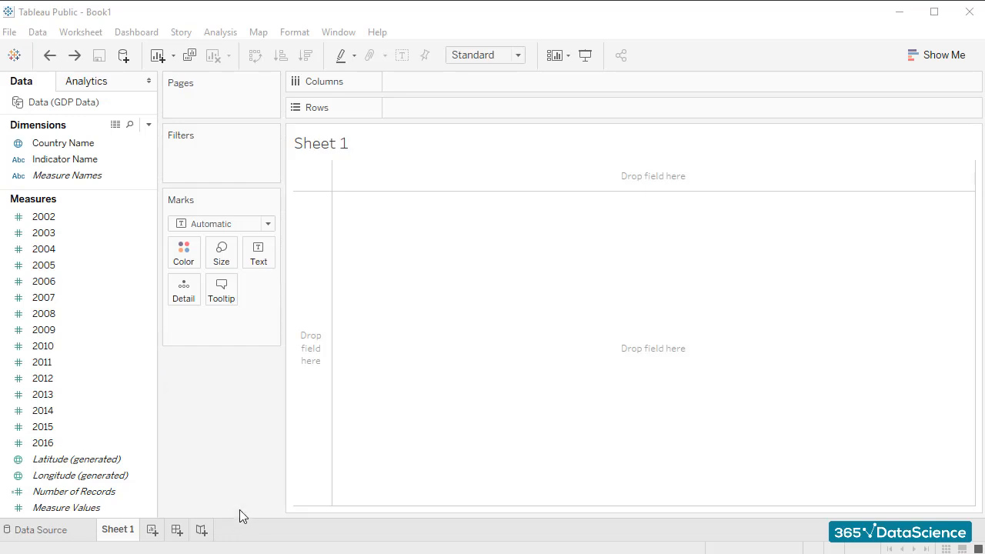
mouse_move(234, 437)
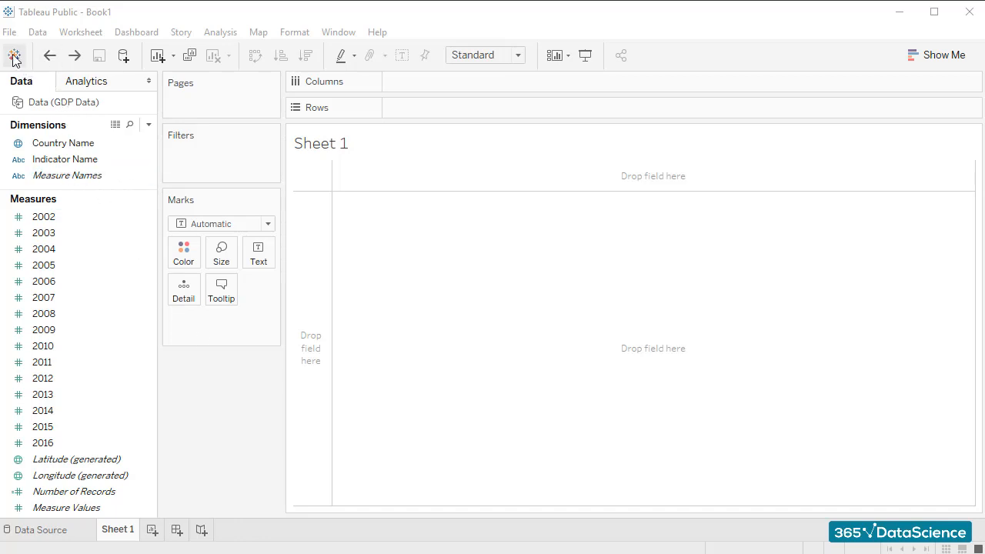
left_click(14, 56)
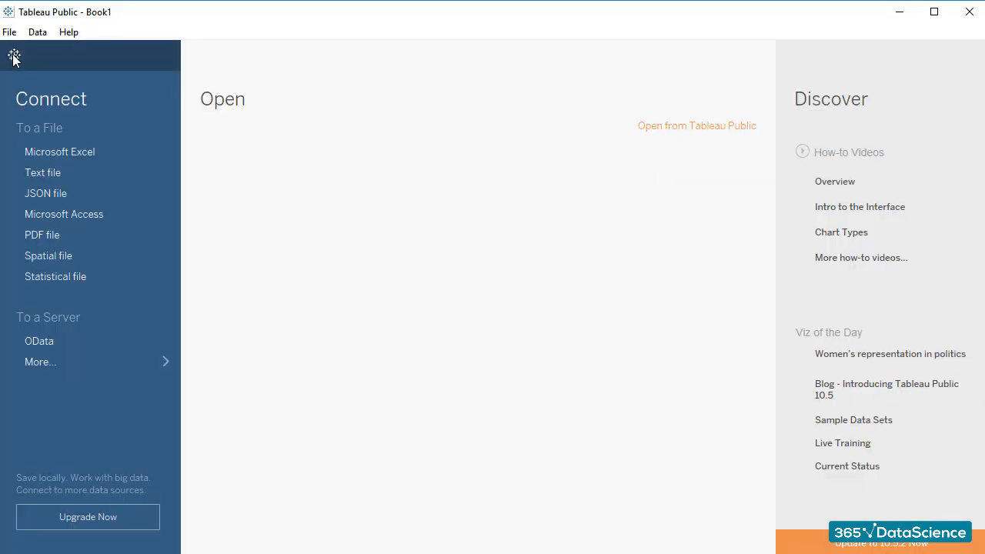
mouse_move(33, 74)
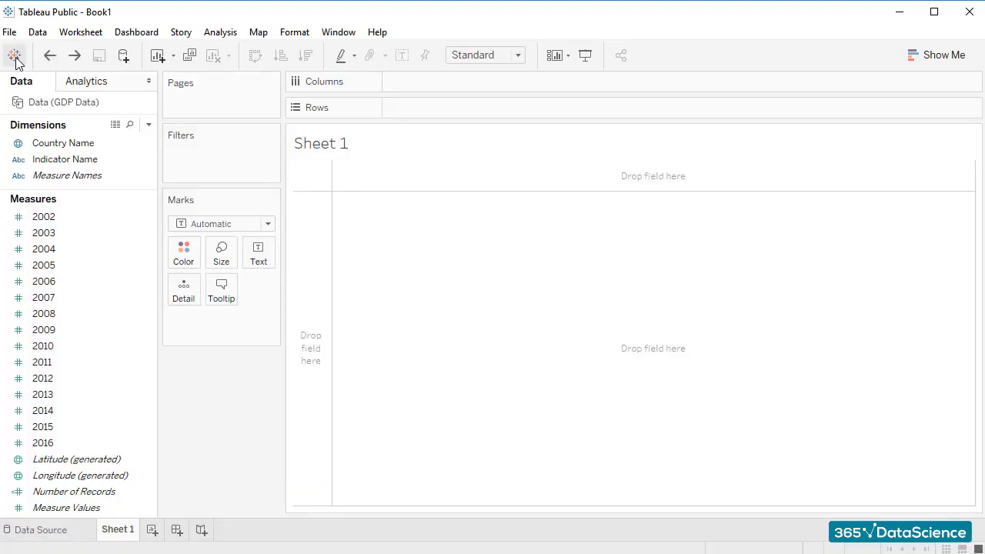
mouse_move(49, 55)
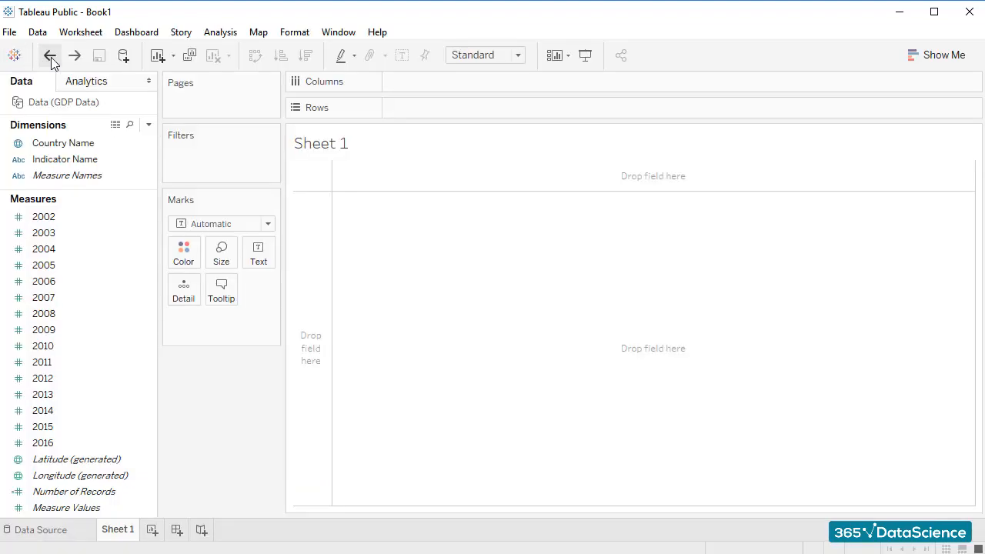
mouse_move(73, 55)
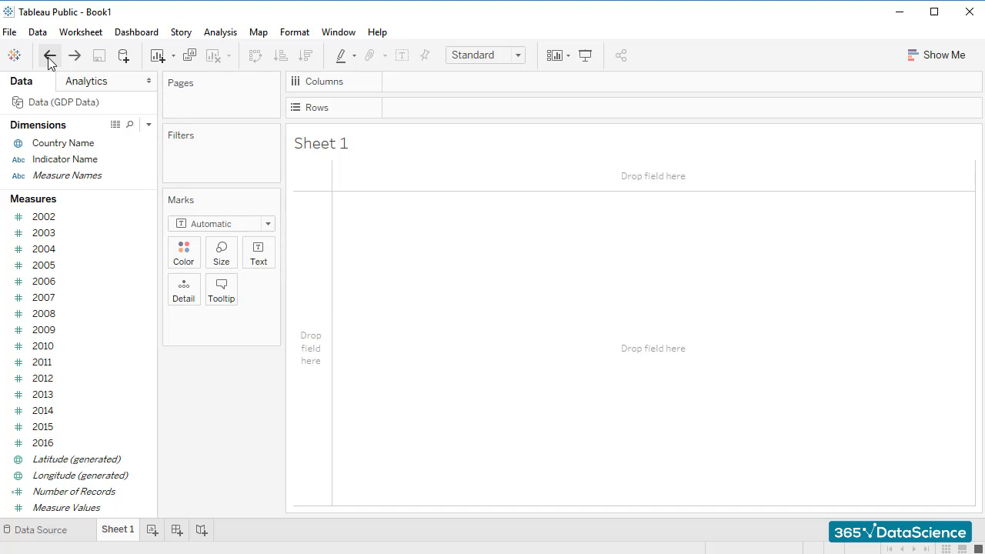
mouse_move(98, 55)
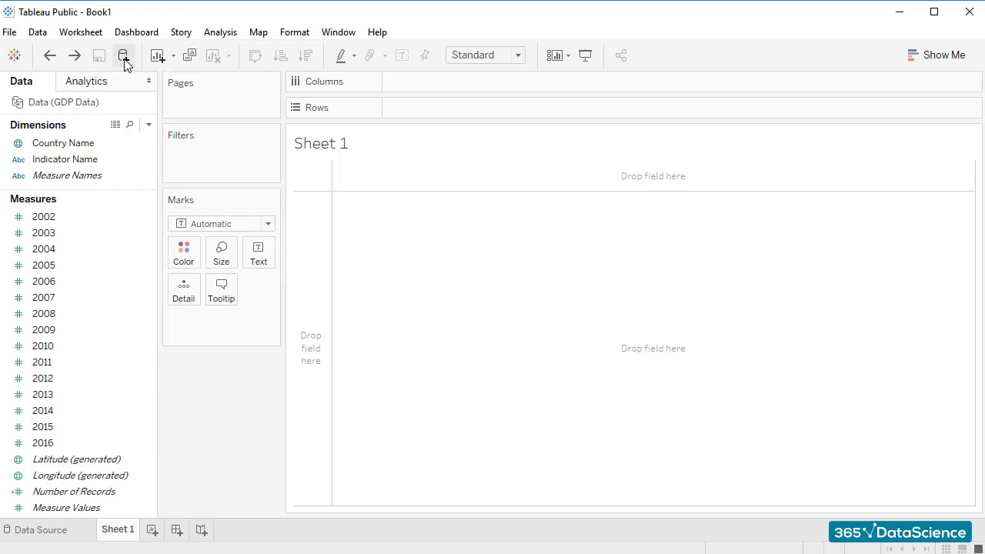
mouse_move(123, 56)
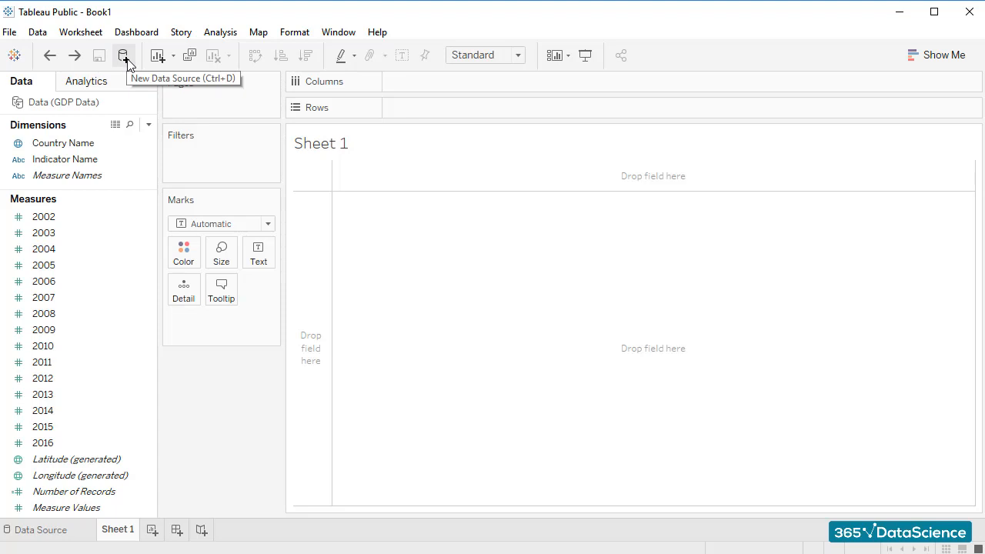
left_click(124, 55)
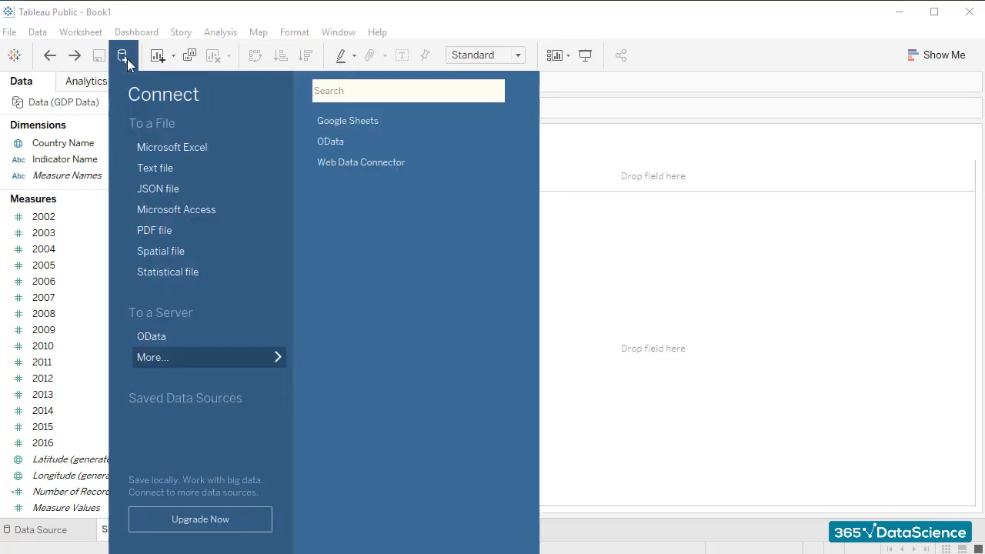
left_click(123, 55)
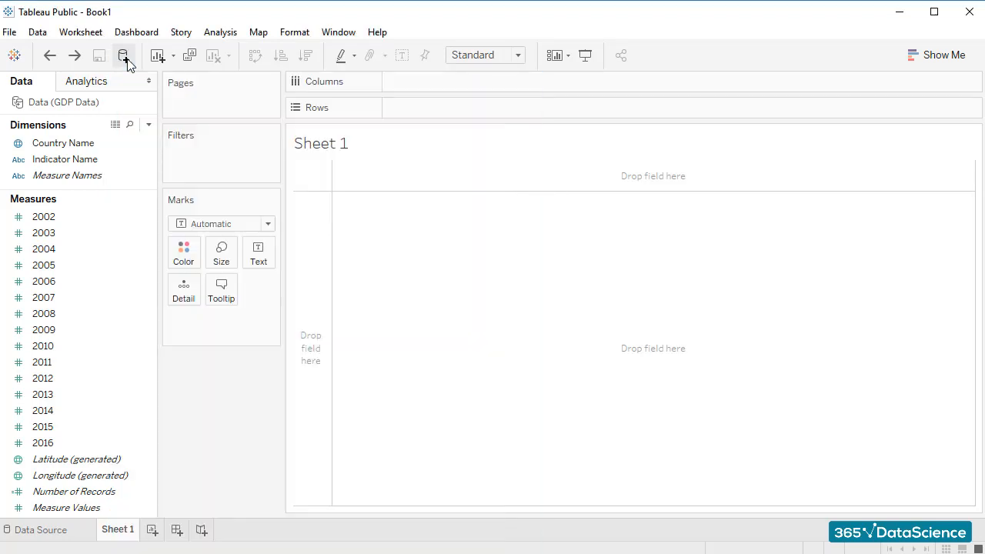
mouse_move(157, 55)
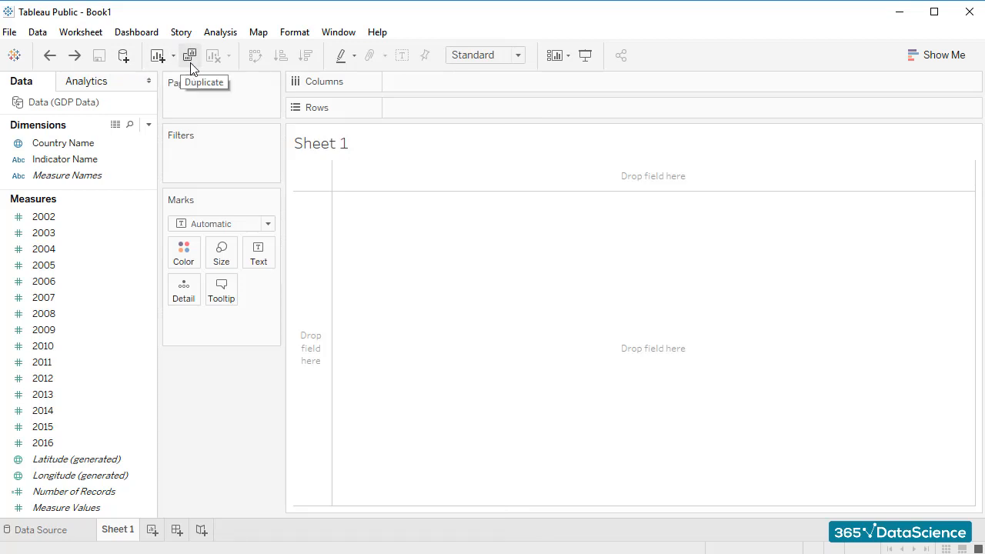
mouse_move(255, 61)
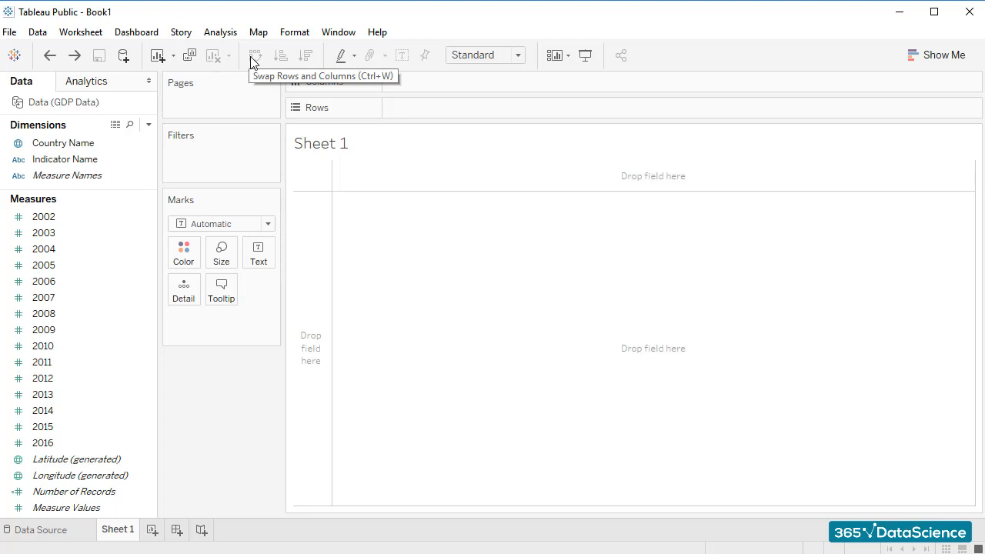
mouse_move(280, 55)
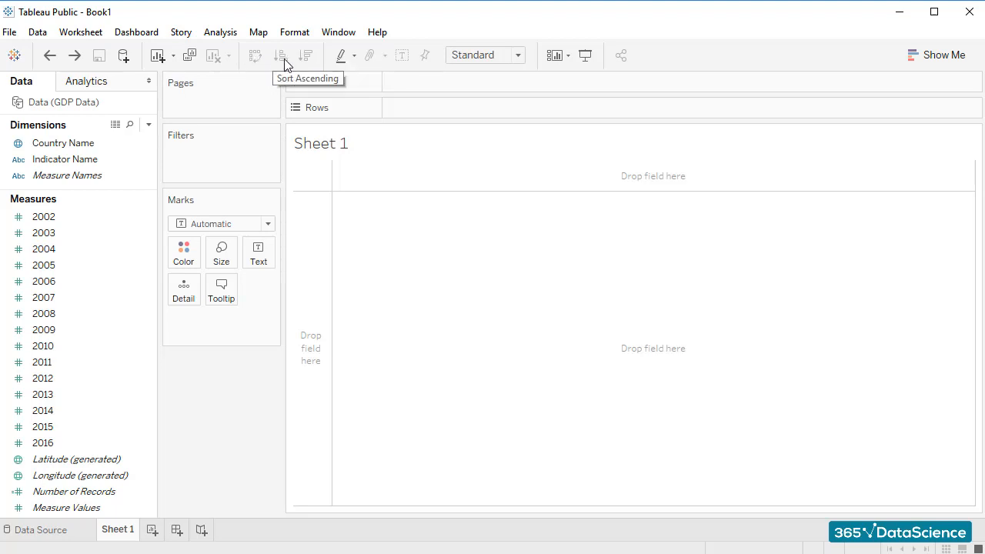
mouse_move(341, 56)
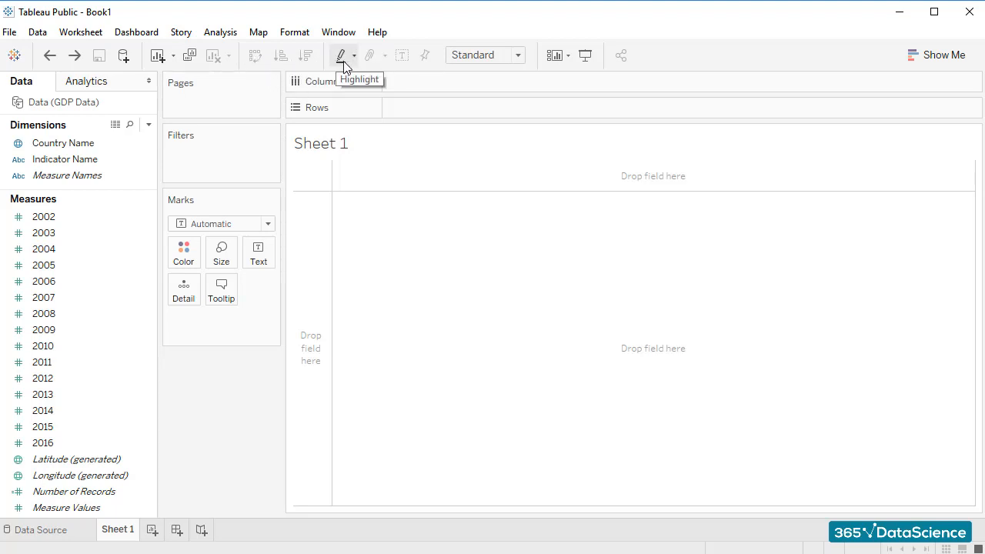
mouse_move(400, 55)
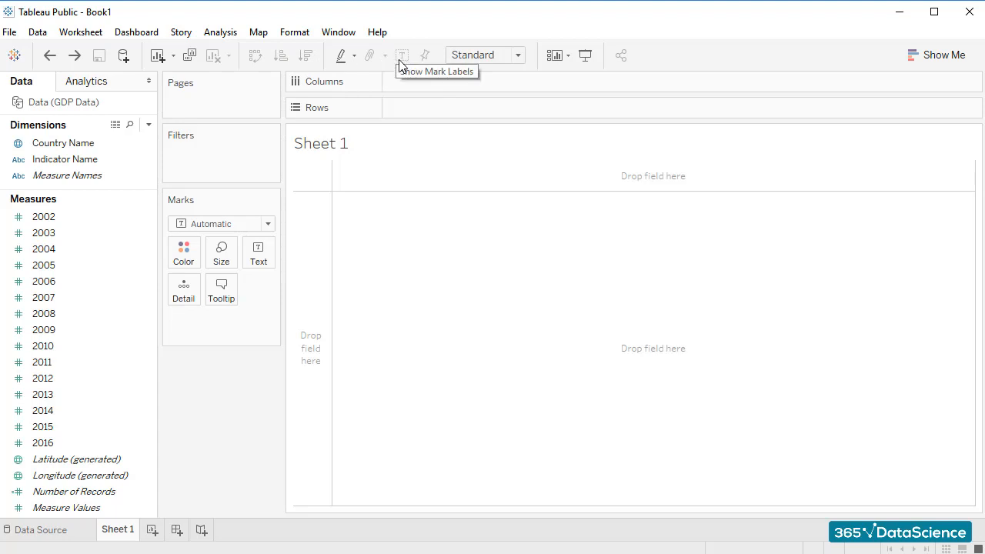
mouse_move(390, 212)
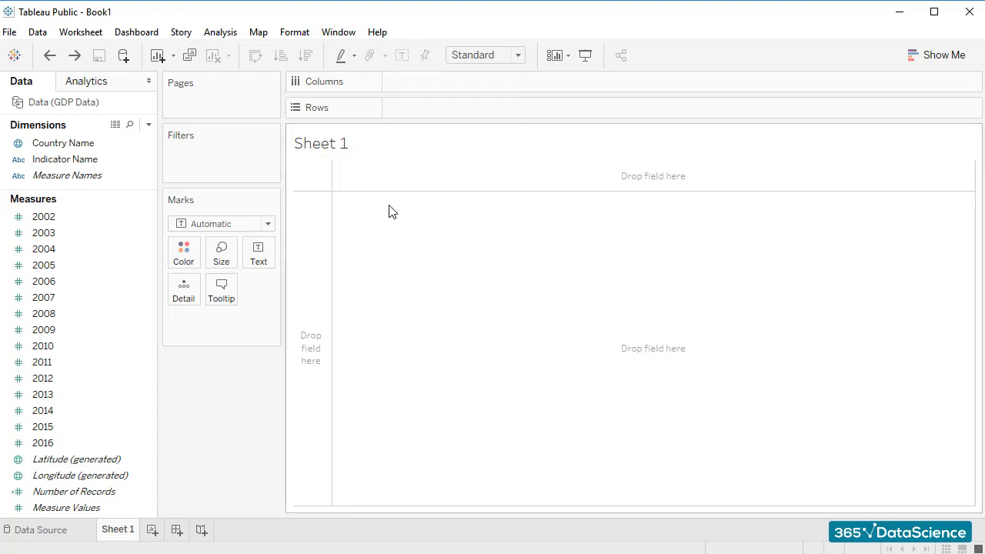
mouse_move(384, 226)
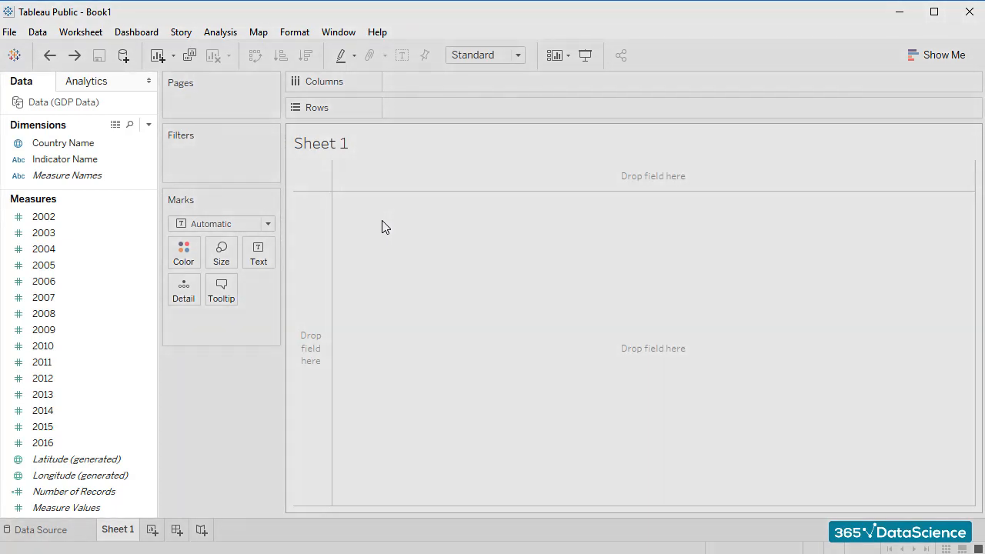
mouse_move(44, 92)
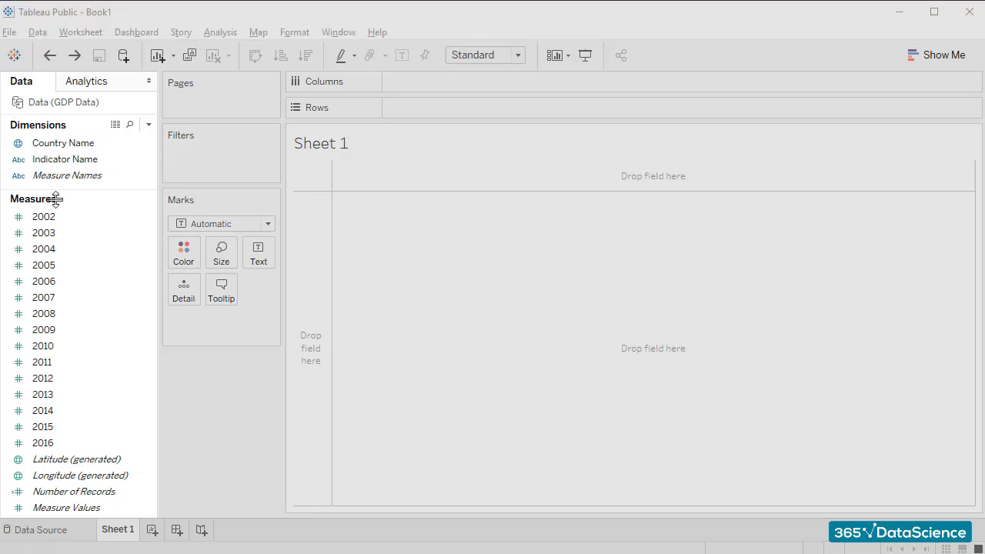
mouse_move(197, 371)
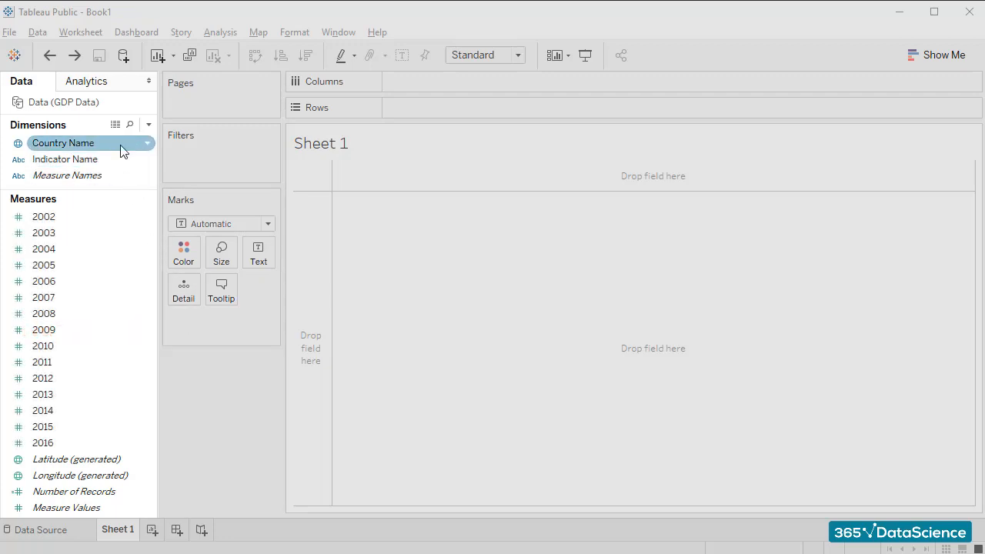
left_click(64, 159)
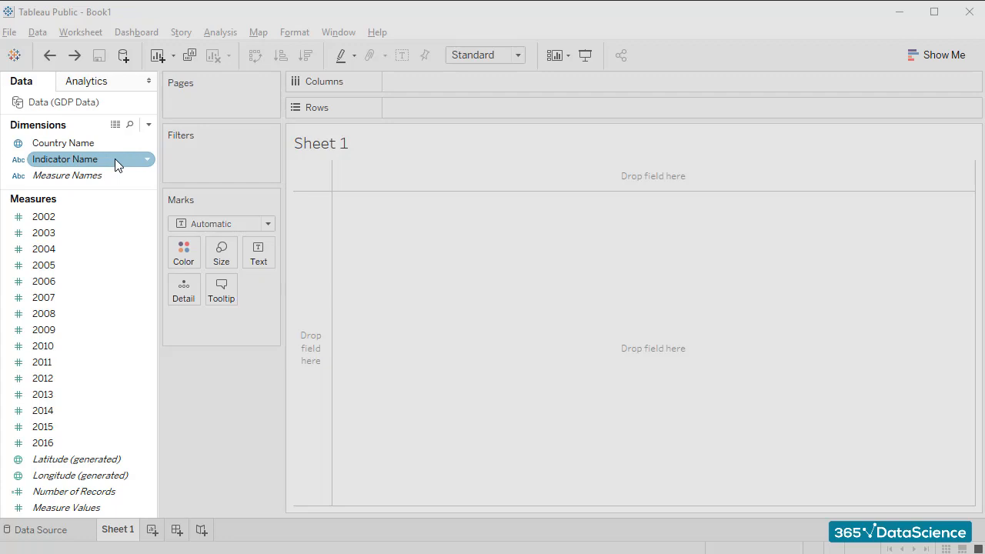
left_click(43, 215)
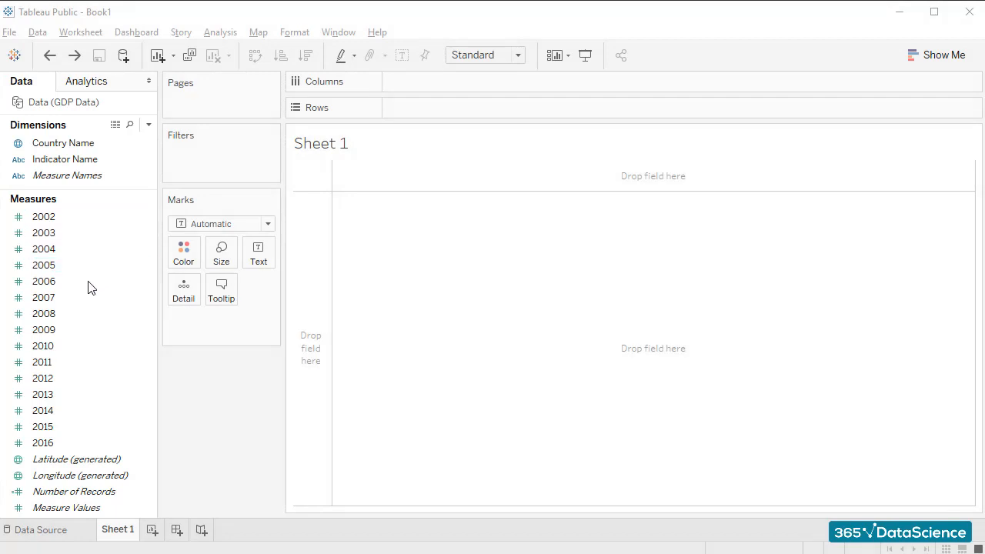
left_click(43, 393)
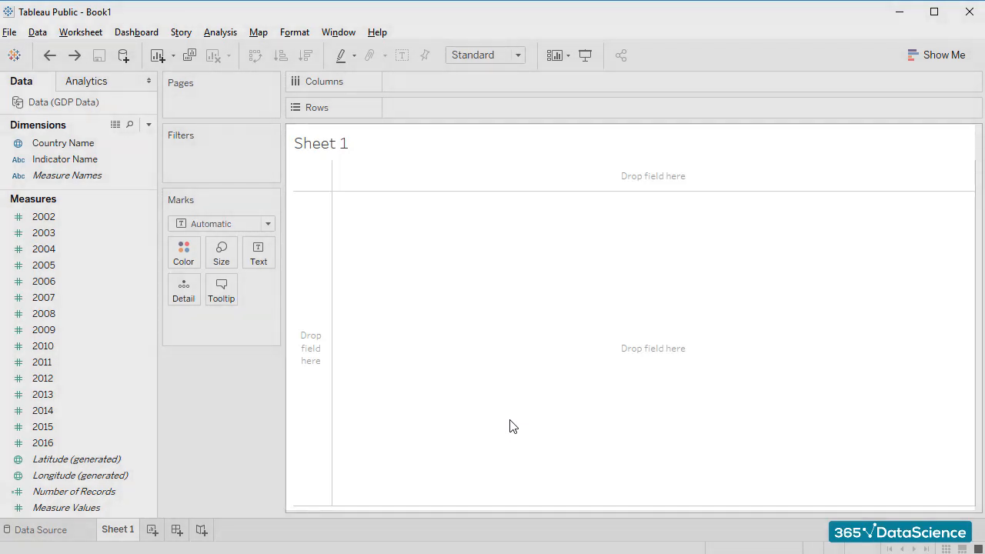
mouse_move(486, 229)
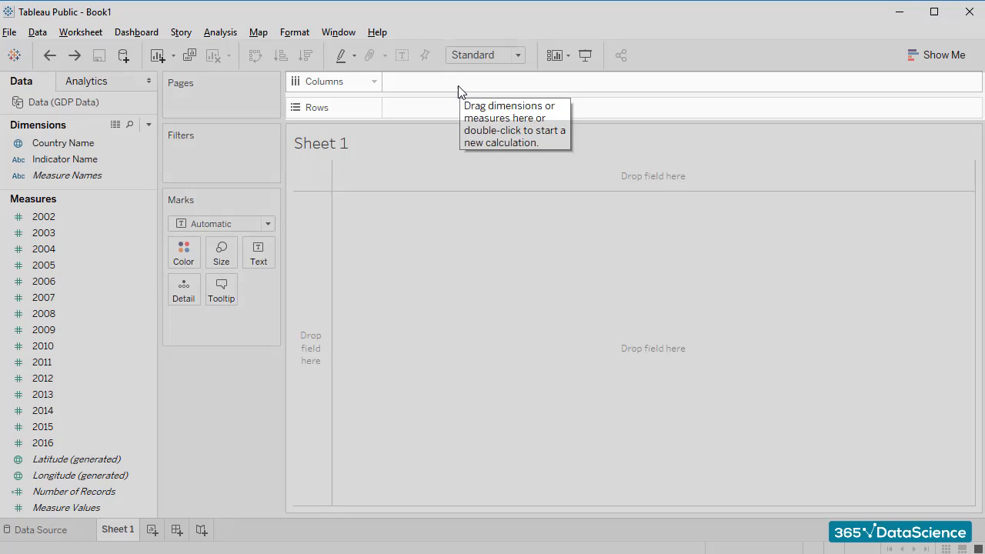
mouse_move(465, 114)
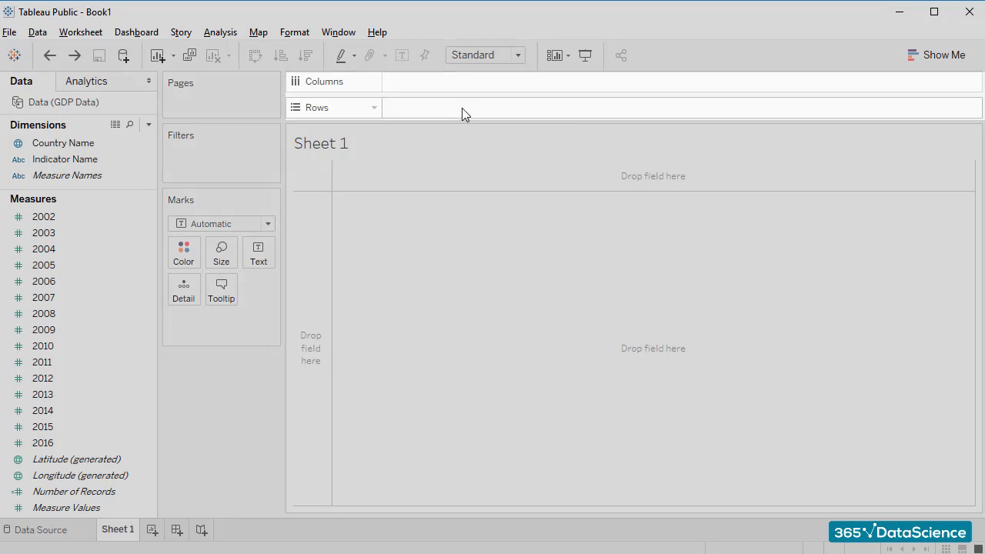
mouse_move(465, 115)
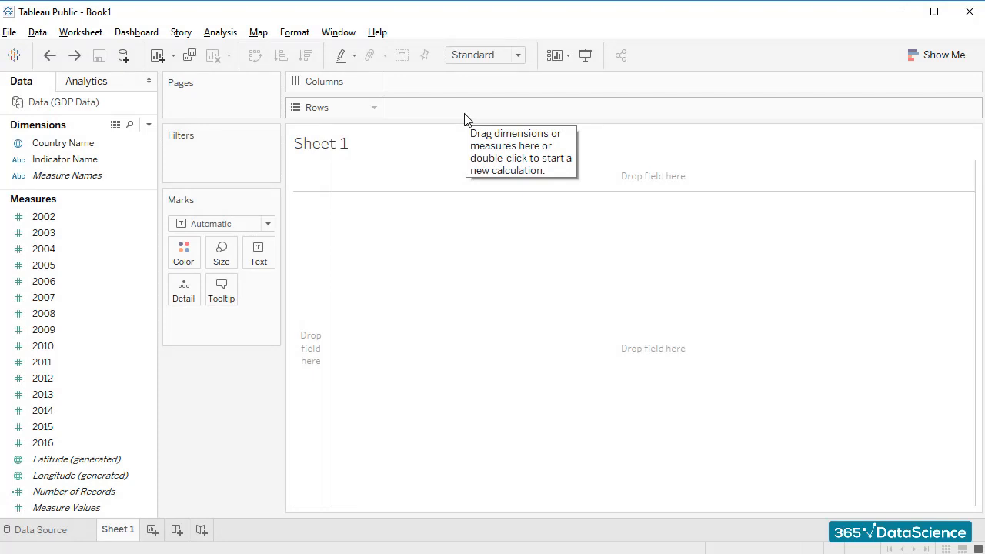
mouse_move(947, 80)
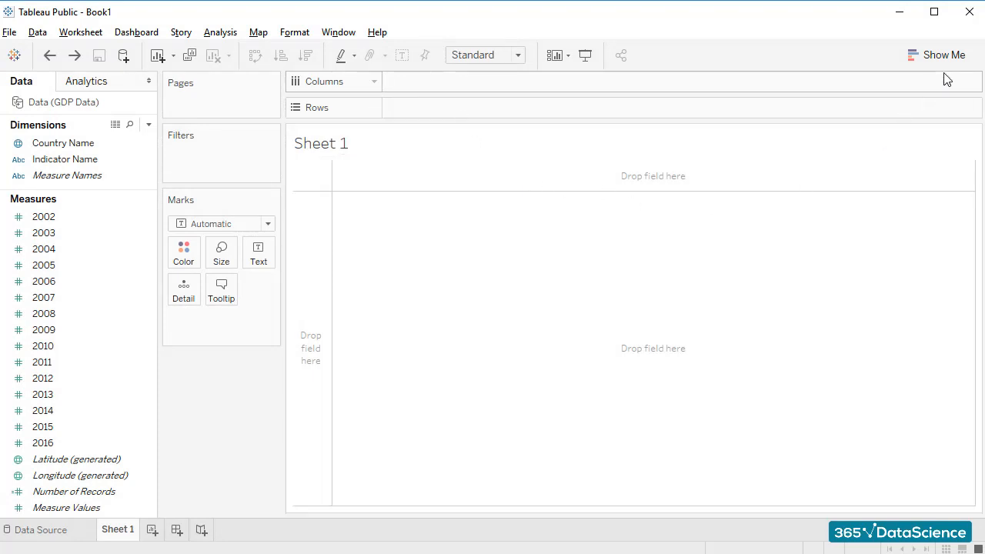
left_click(942, 56)
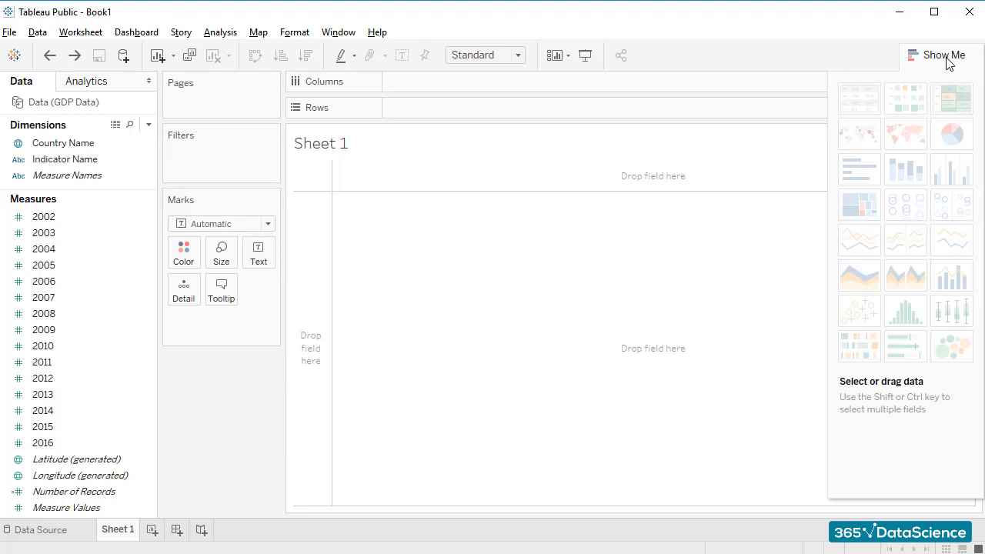
mouse_move(950, 238)
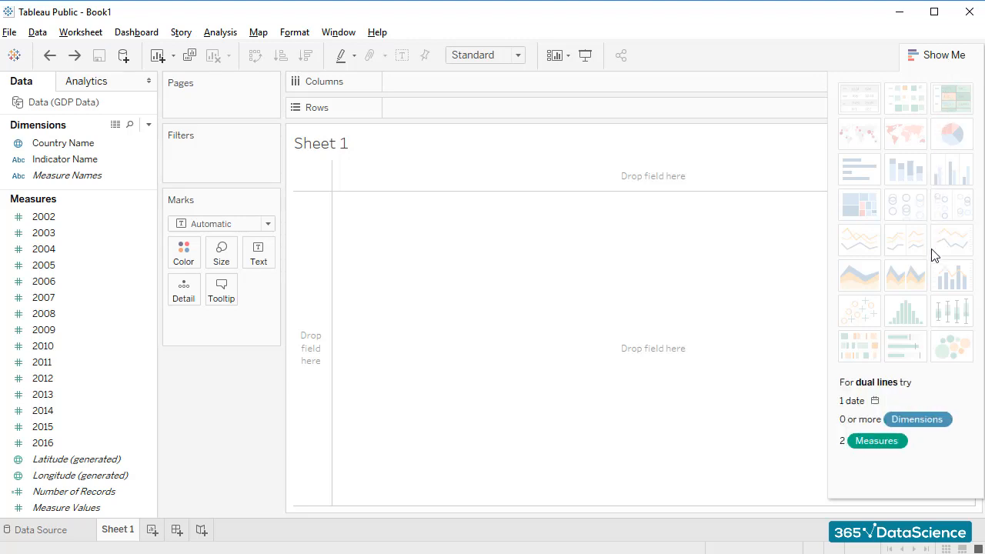
mouse_move(904, 344)
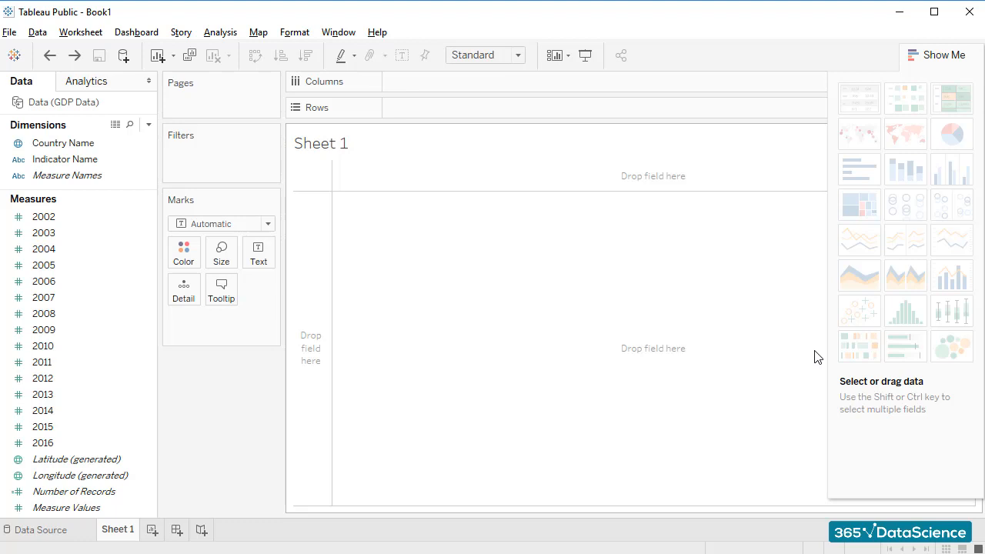
mouse_move(858, 275)
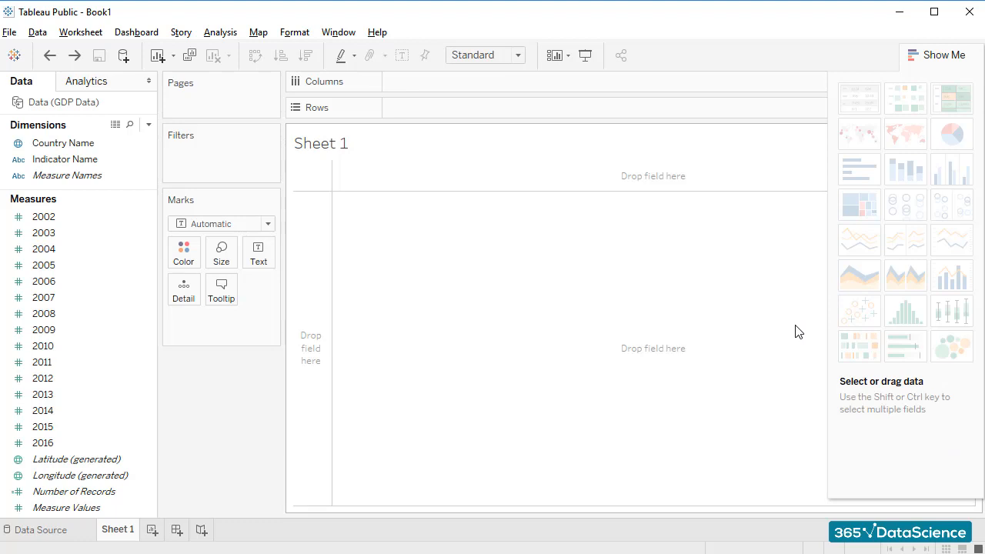
mouse_move(795, 311)
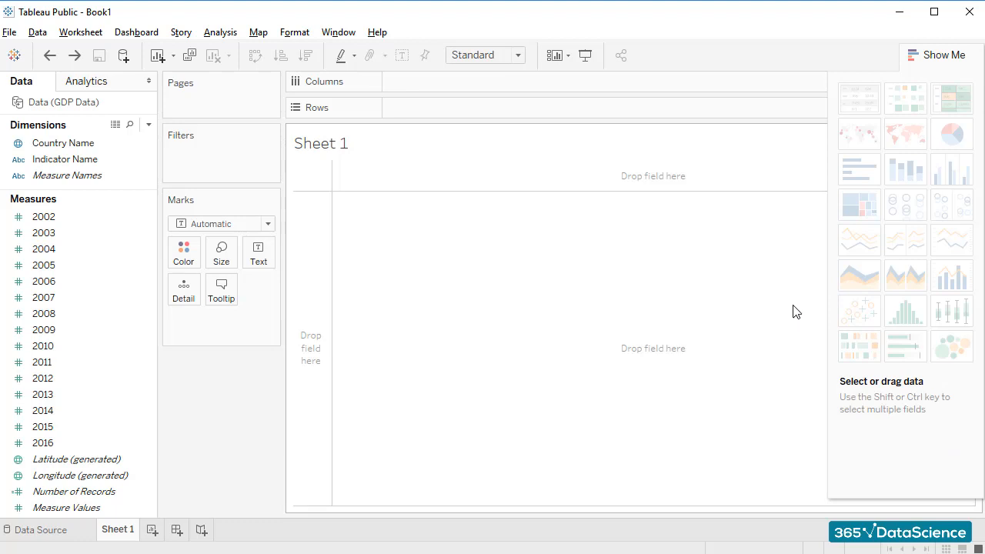
left_click(931, 55)
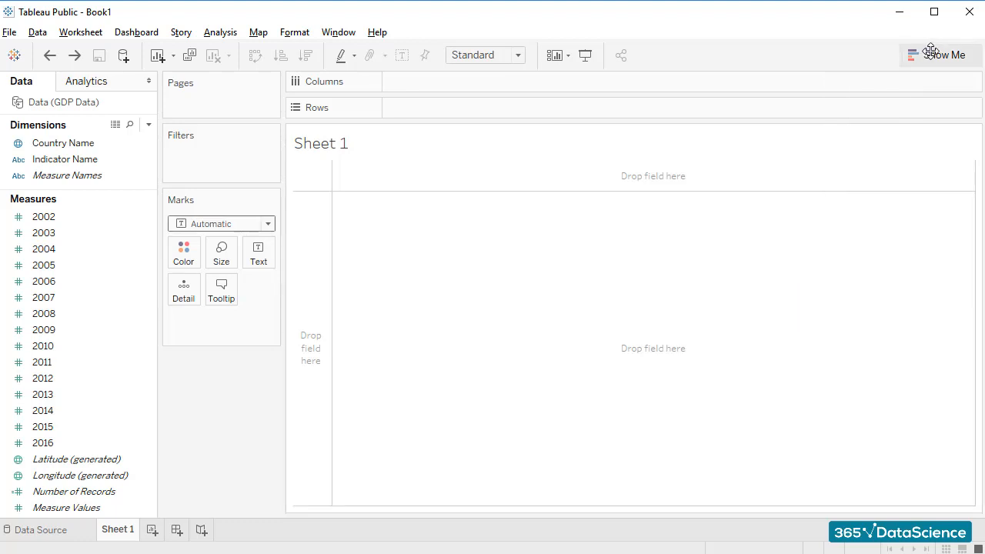
mouse_move(392, 198)
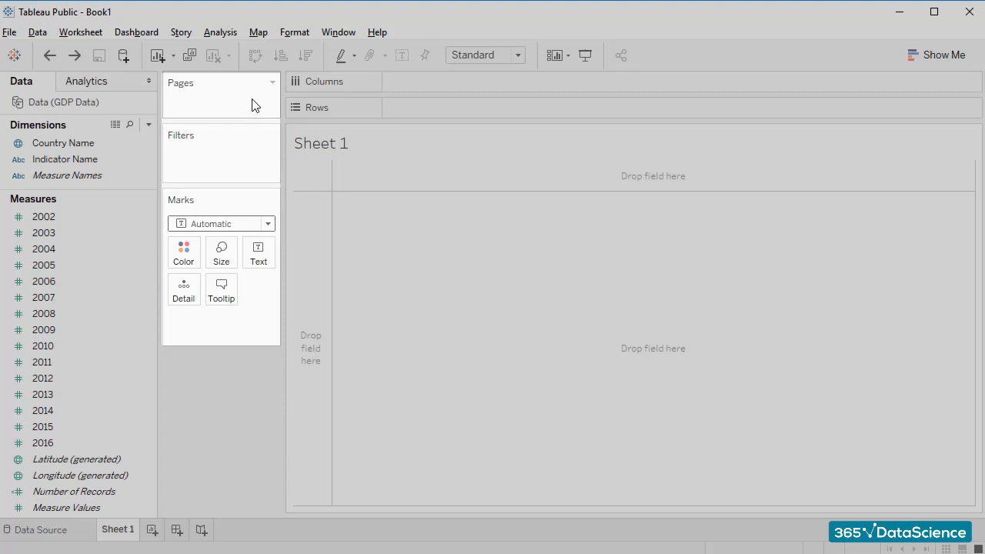
mouse_move(255, 105)
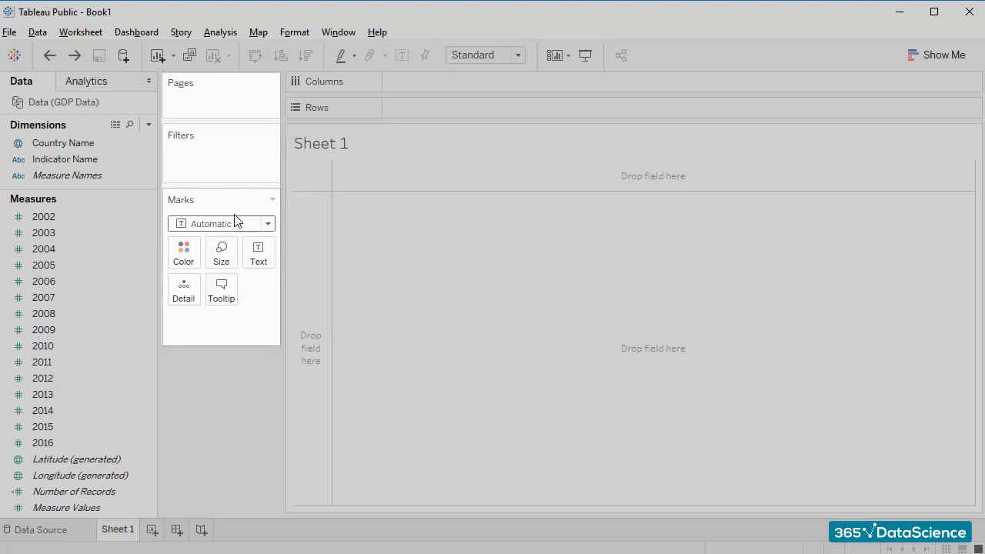
mouse_move(222, 252)
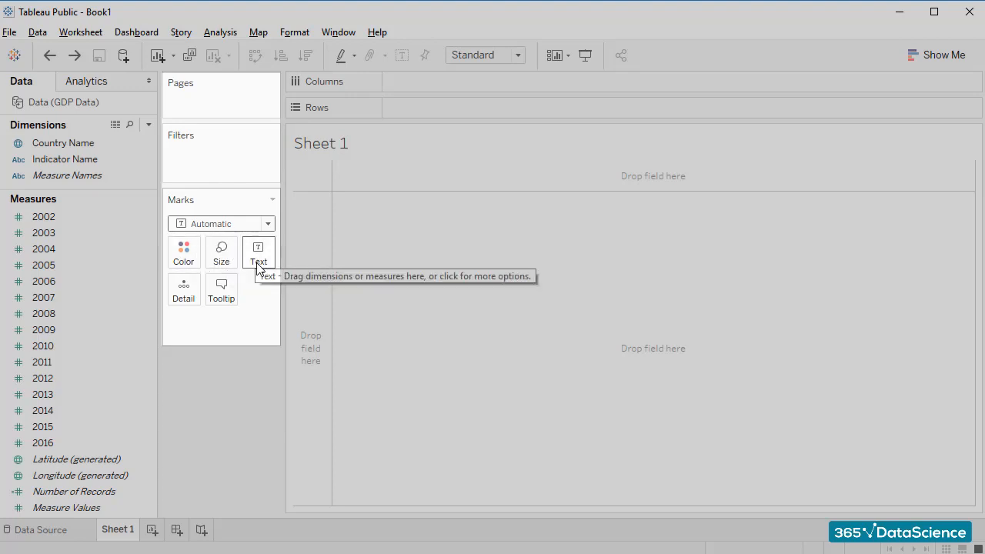
mouse_move(183, 289)
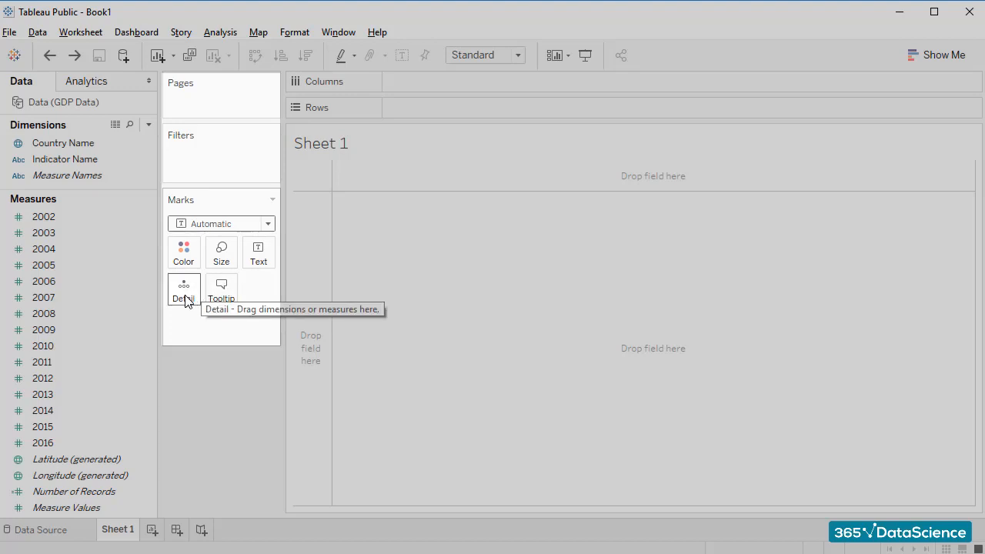
mouse_move(188, 392)
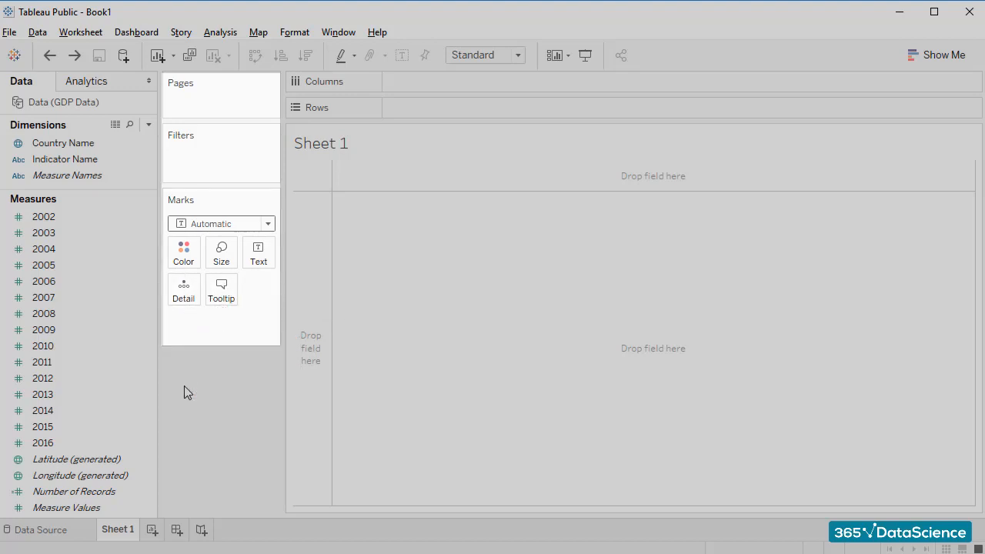